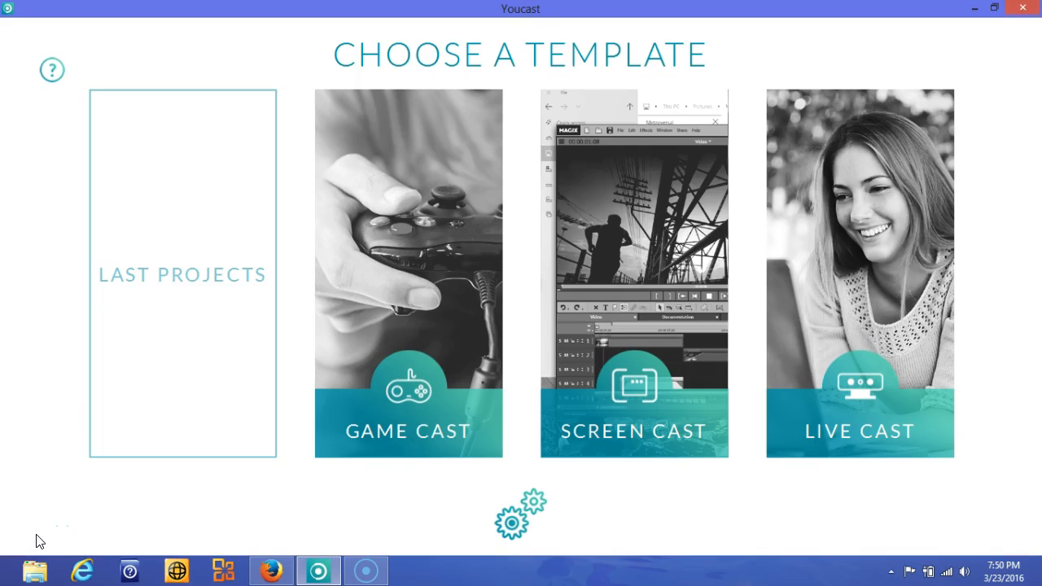
pyautogui.moveTo(386, 445)
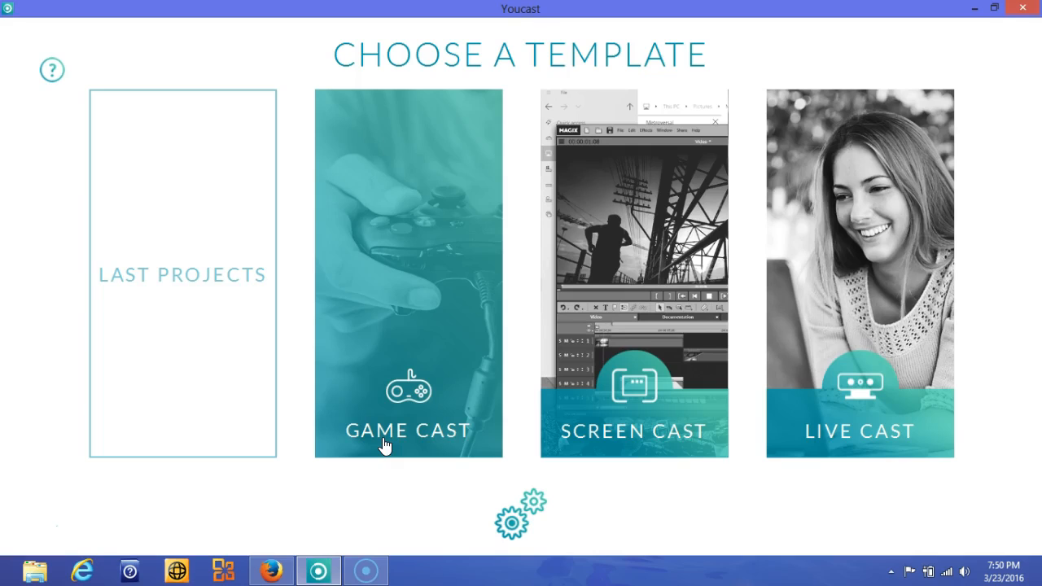
pyautogui.moveTo(561, 399)
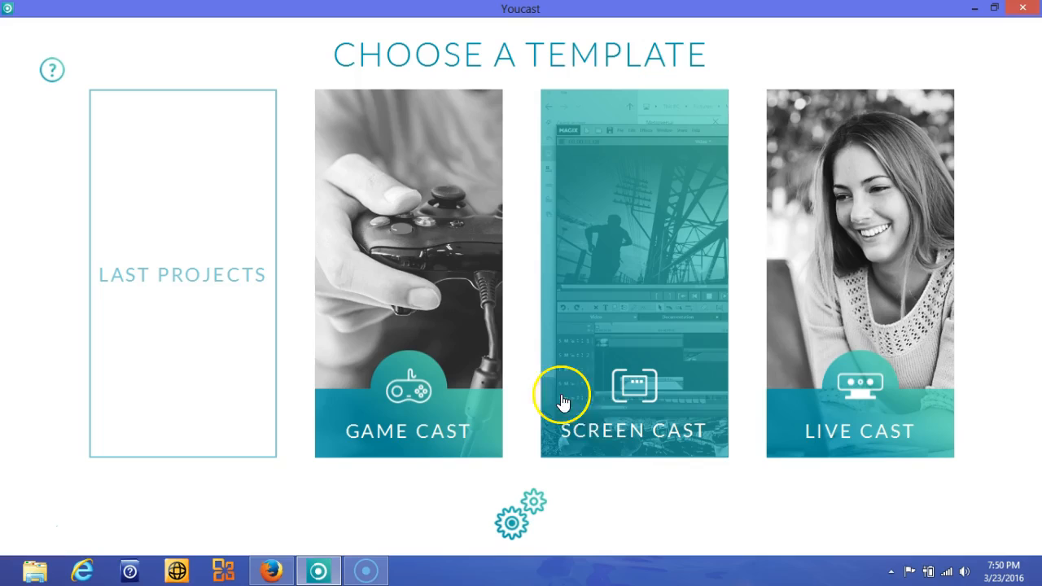
pyautogui.moveTo(593, 417)
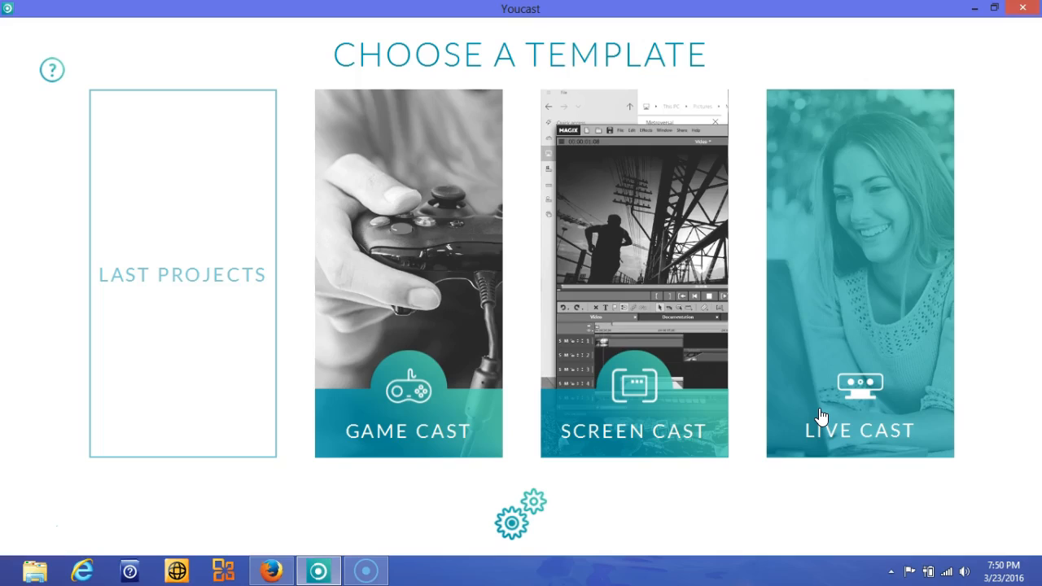
pyautogui.moveTo(818, 420)
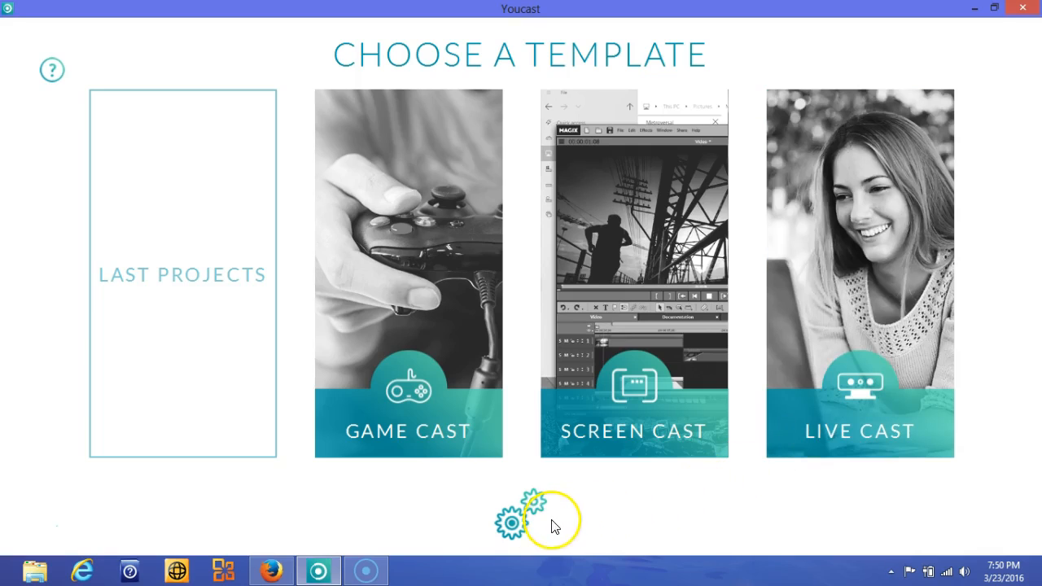
# - In Global Settings, review the Master Video Device list and keep the webcam as master
pyautogui.click(508, 521)
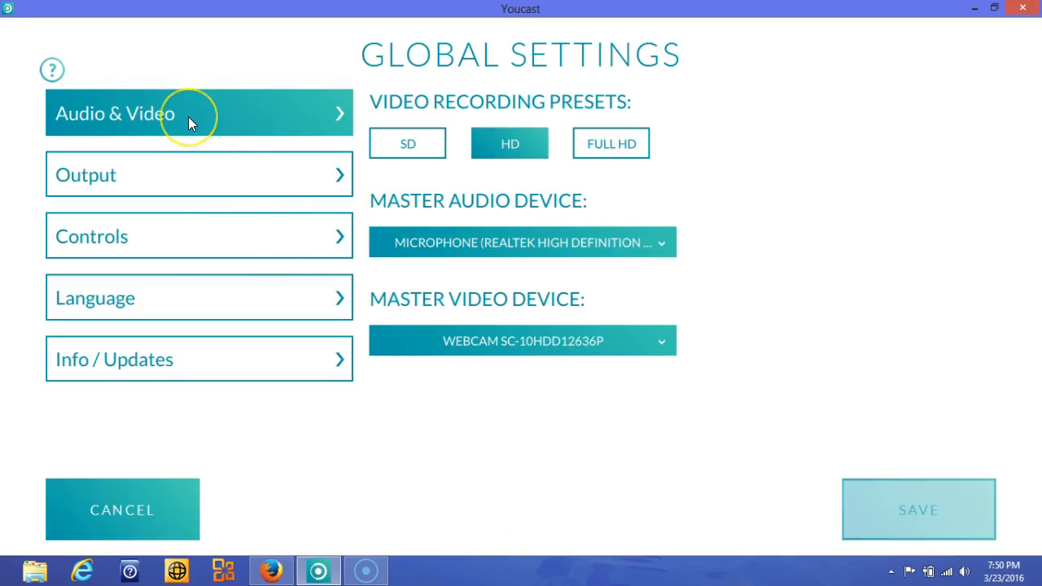
pyautogui.moveTo(189, 122)
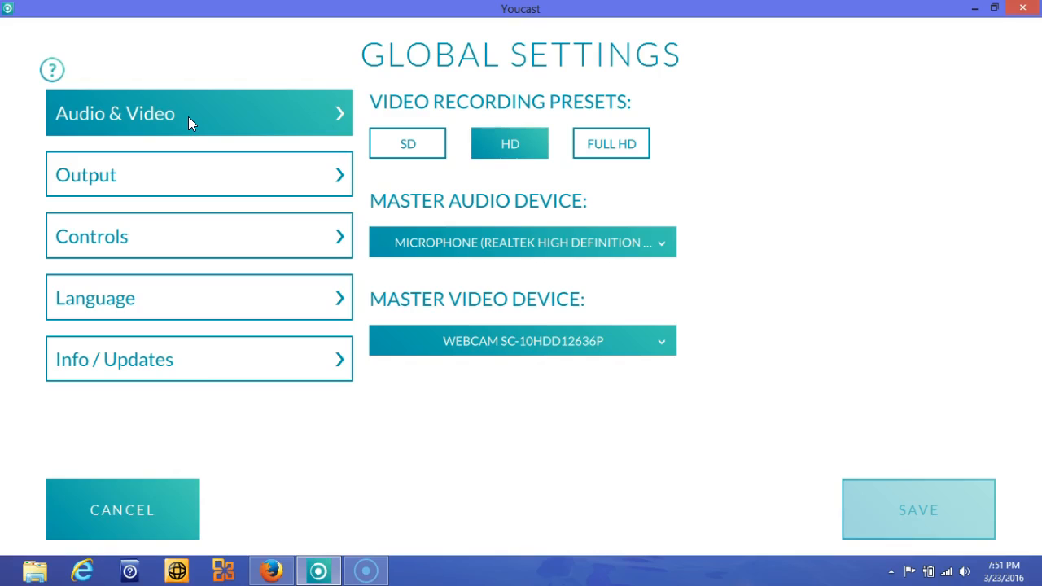
pyautogui.moveTo(394, 145)
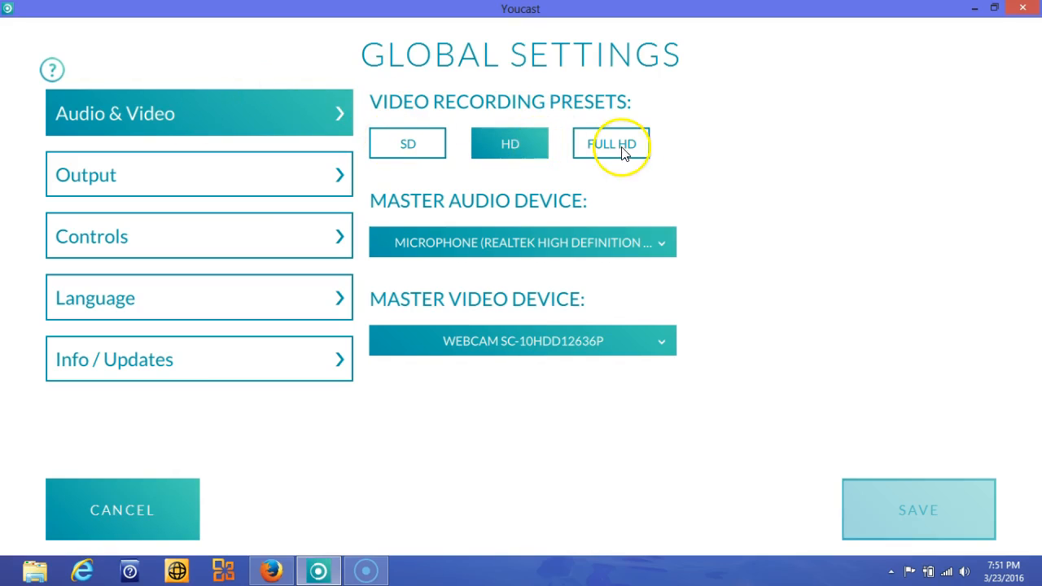
pyautogui.moveTo(195, 166)
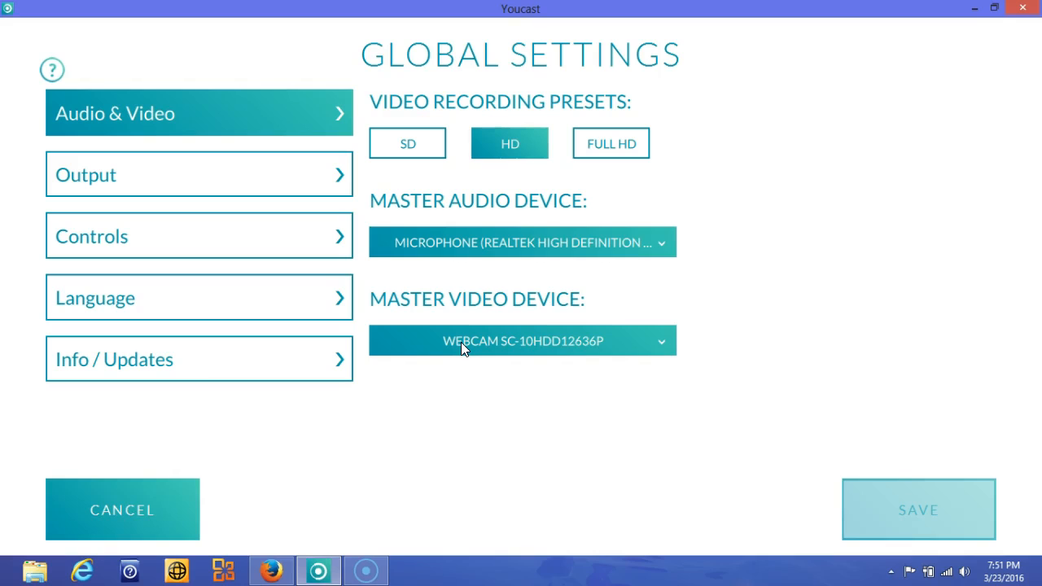
pyautogui.click(521, 340)
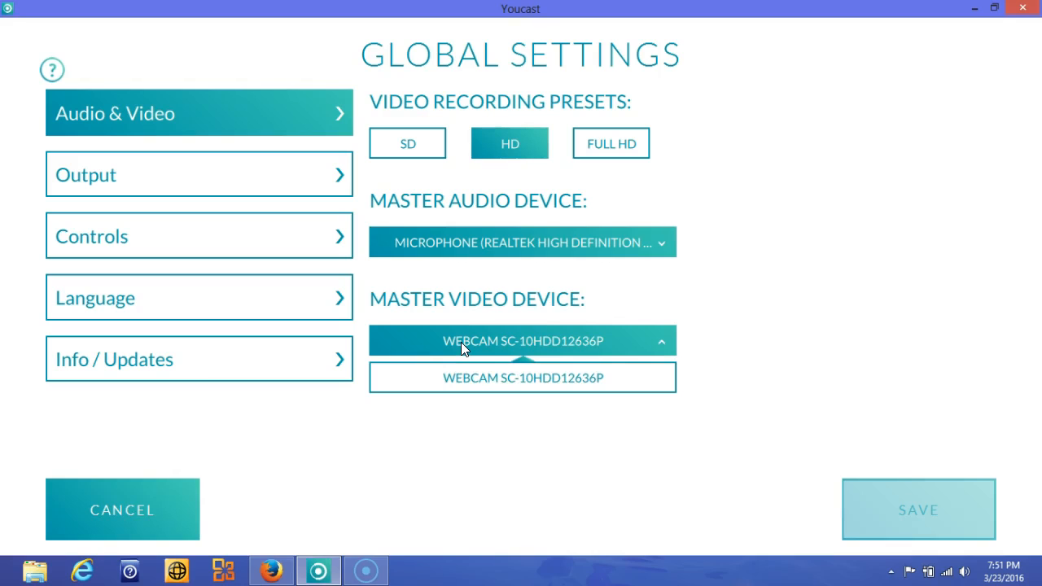
pyautogui.click(198, 174)
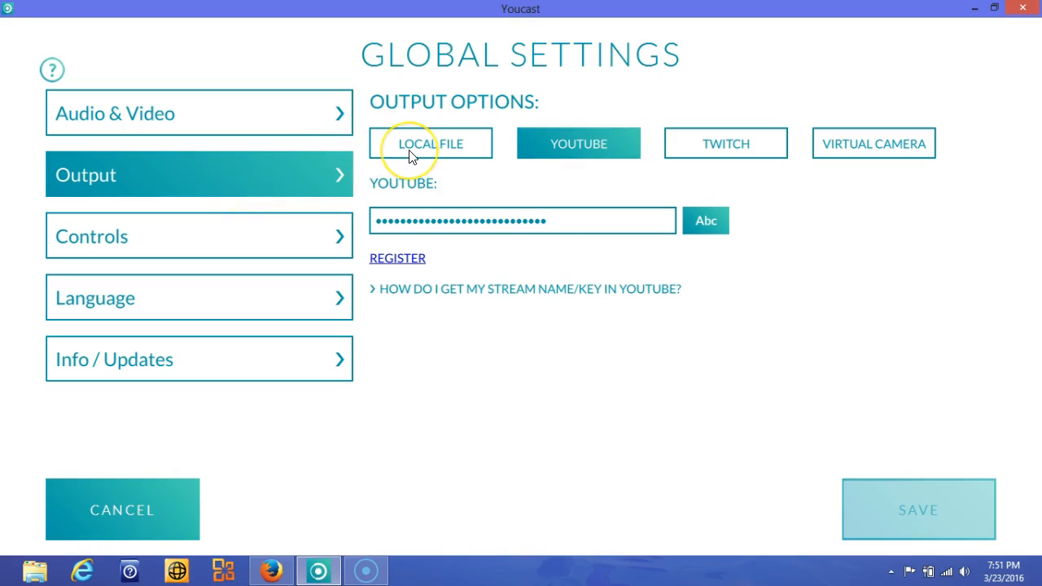
# - Review Twitch and Virtual Camera outputs, settle on Local File output and save the settings
pyautogui.click(430, 143)
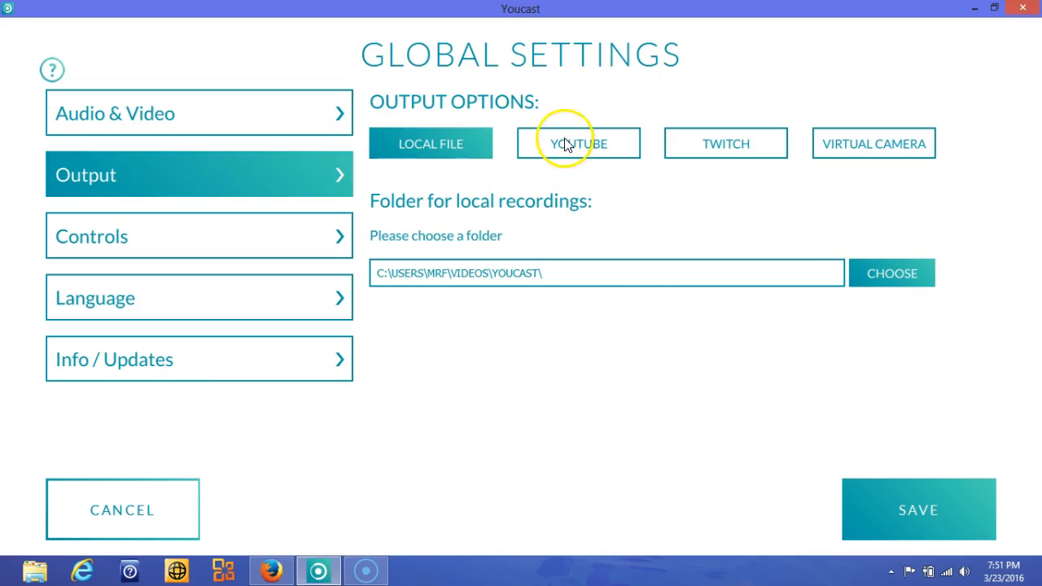
pyautogui.click(727, 143)
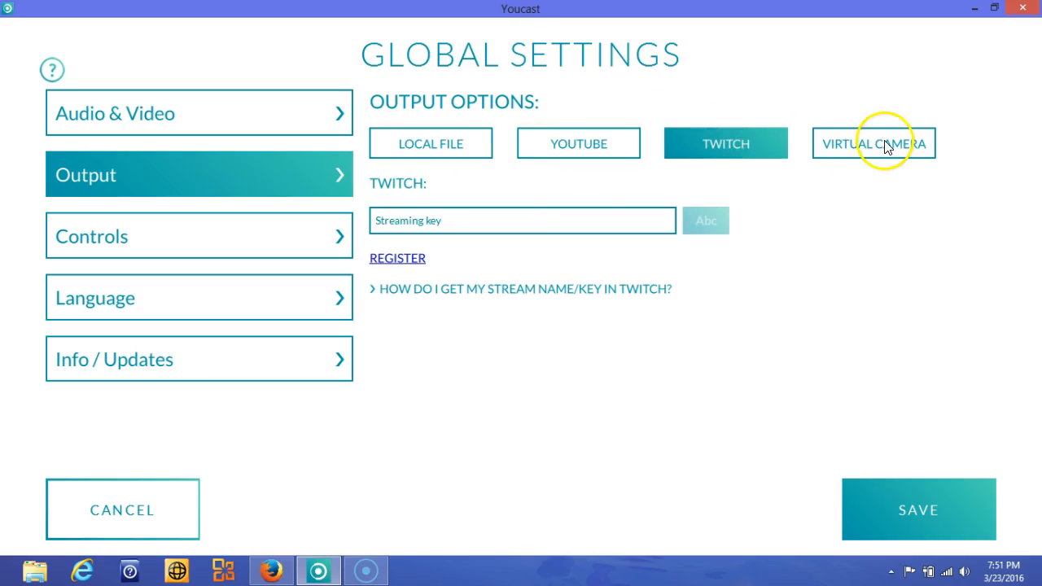
pyautogui.click(872, 143)
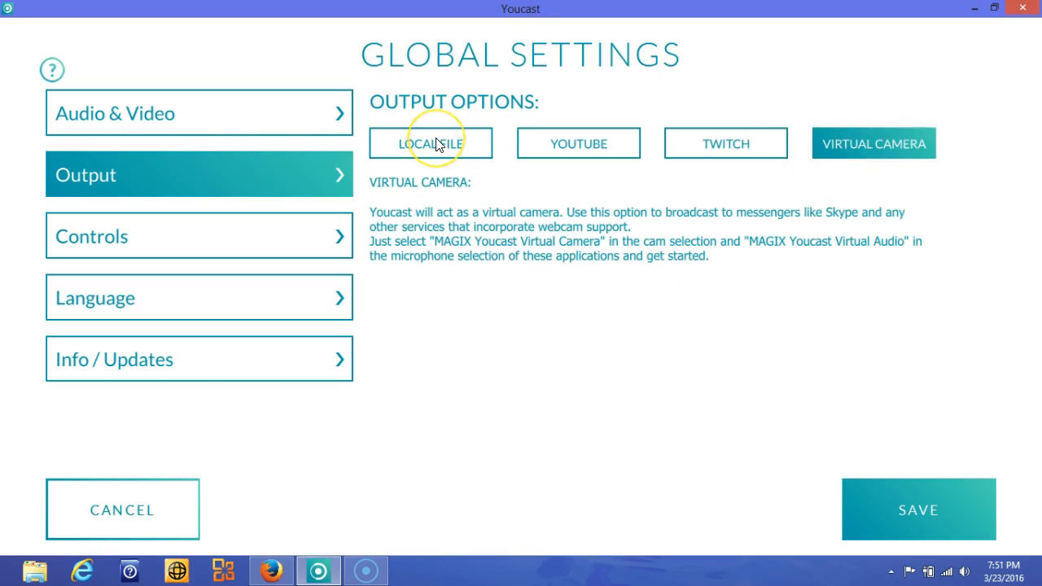
pyautogui.click(430, 143)
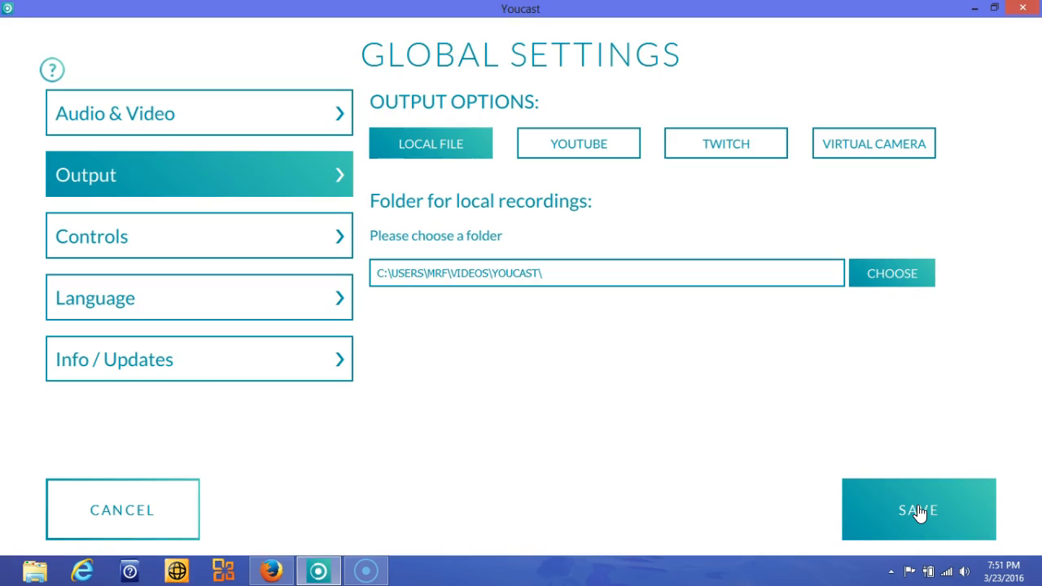
pyautogui.click(918, 508)
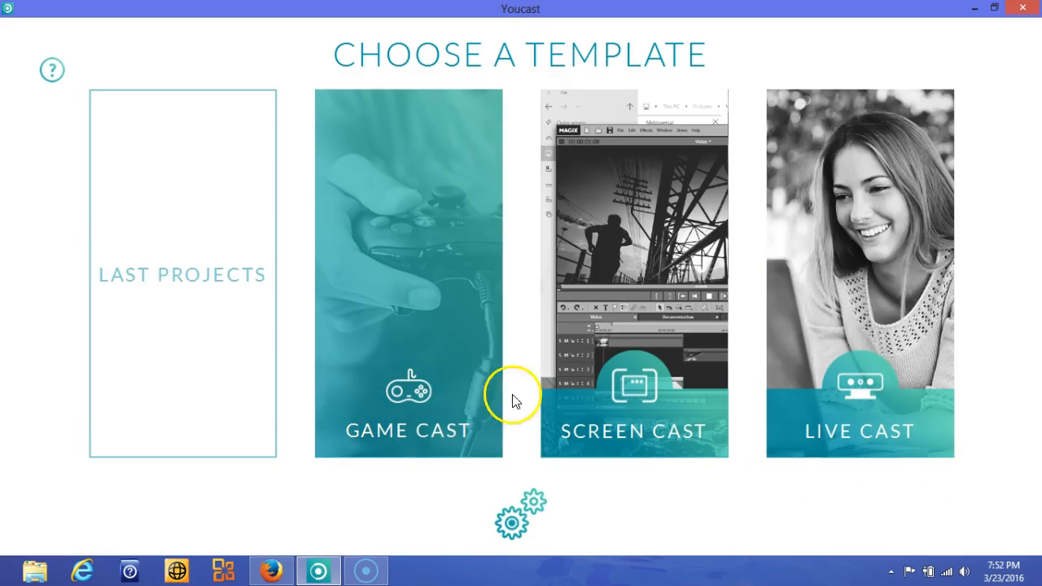
pyautogui.moveTo(464, 383)
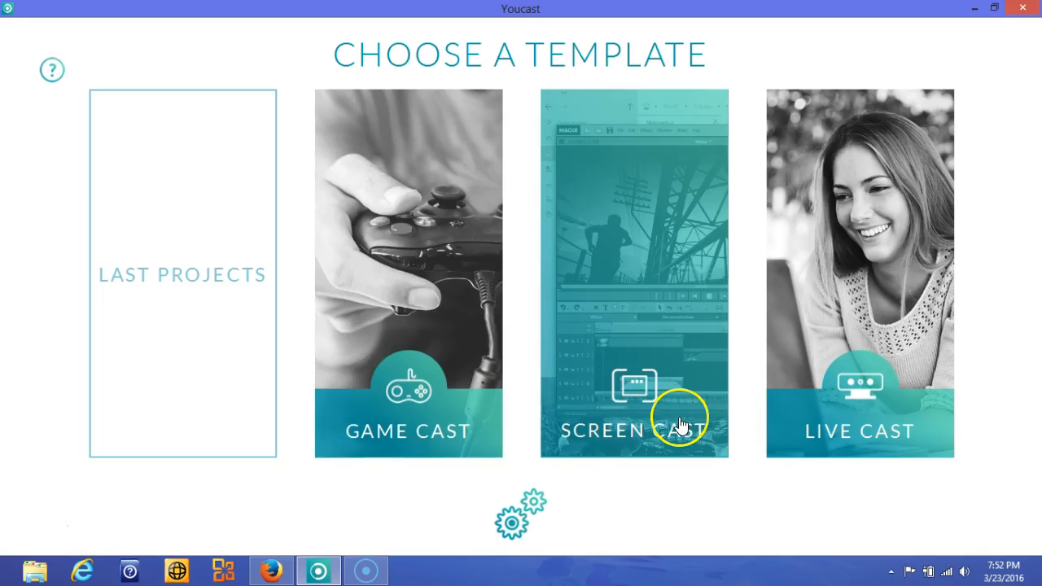
pyautogui.moveTo(667, 436)
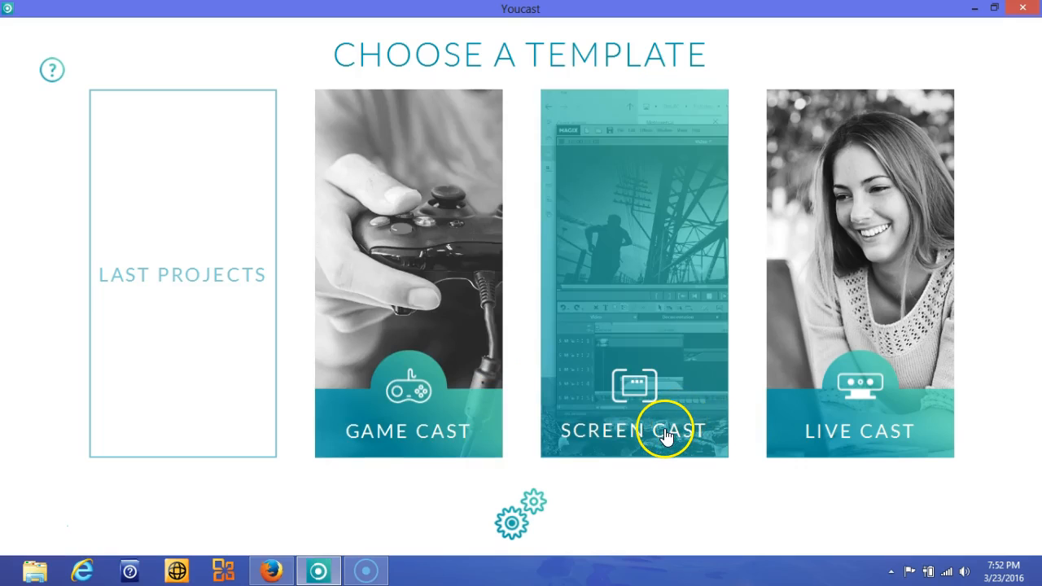
pyautogui.moveTo(829, 426)
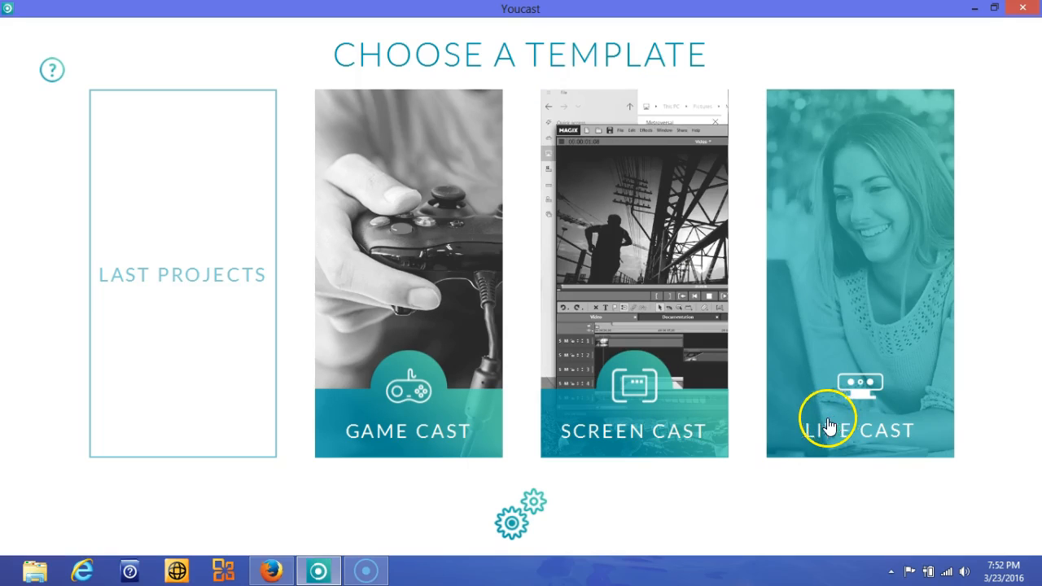
pyautogui.moveTo(553, 290)
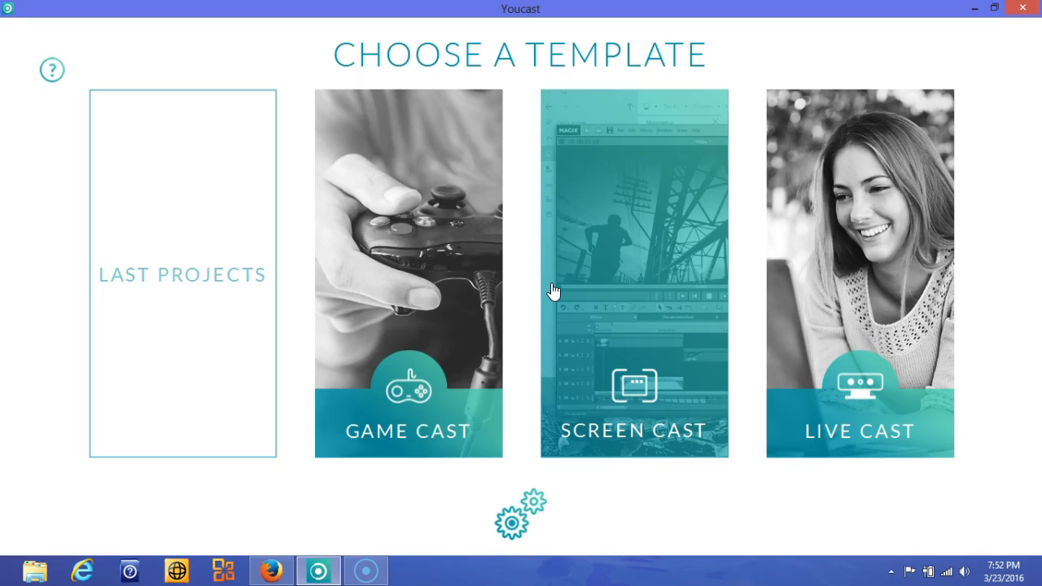
pyautogui.moveTo(626, 348)
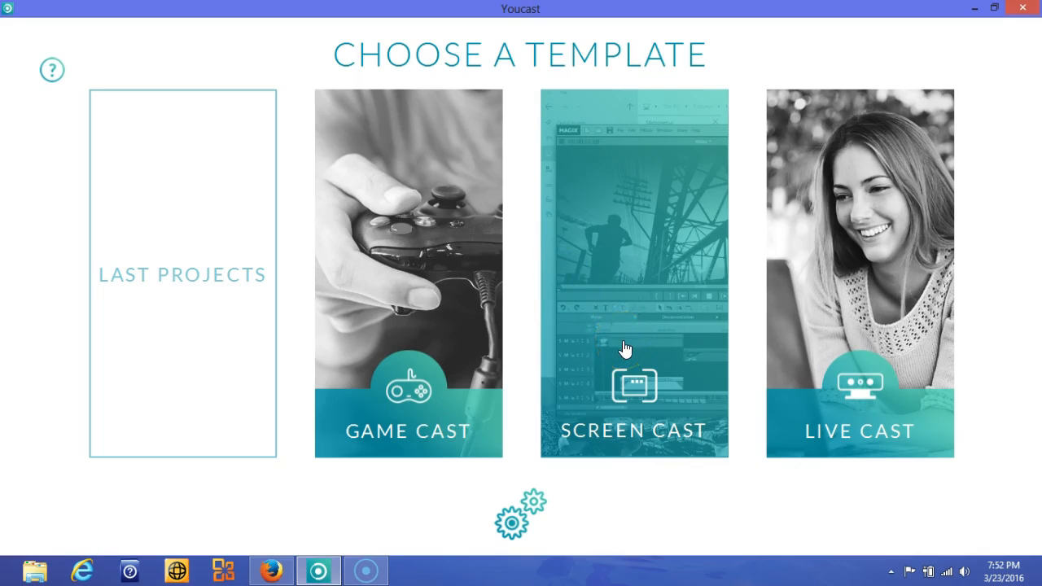
# - Start a new screen cast from a template, reaching the media area editor with desktop preview
pyautogui.click(634, 273)
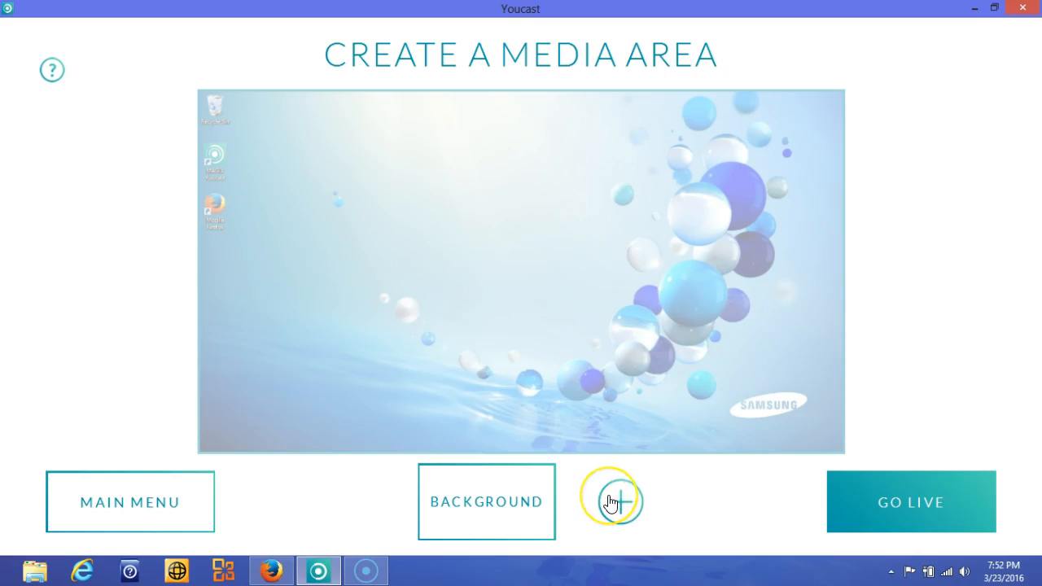
# - Add Tray 1, delete it again via its prompt, then go to the live broadcast screen
pyautogui.click(613, 502)
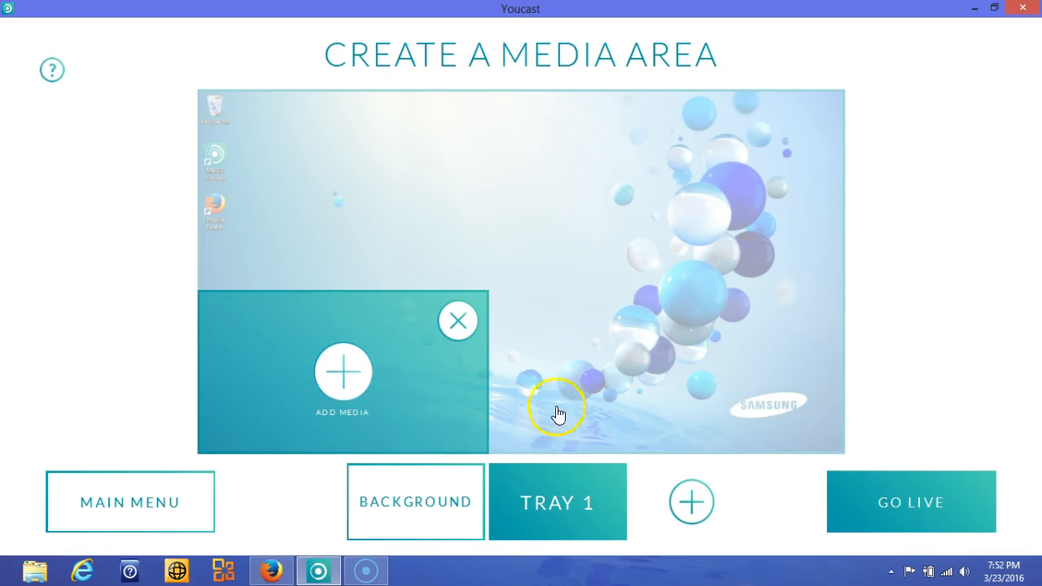
pyautogui.click(457, 319)
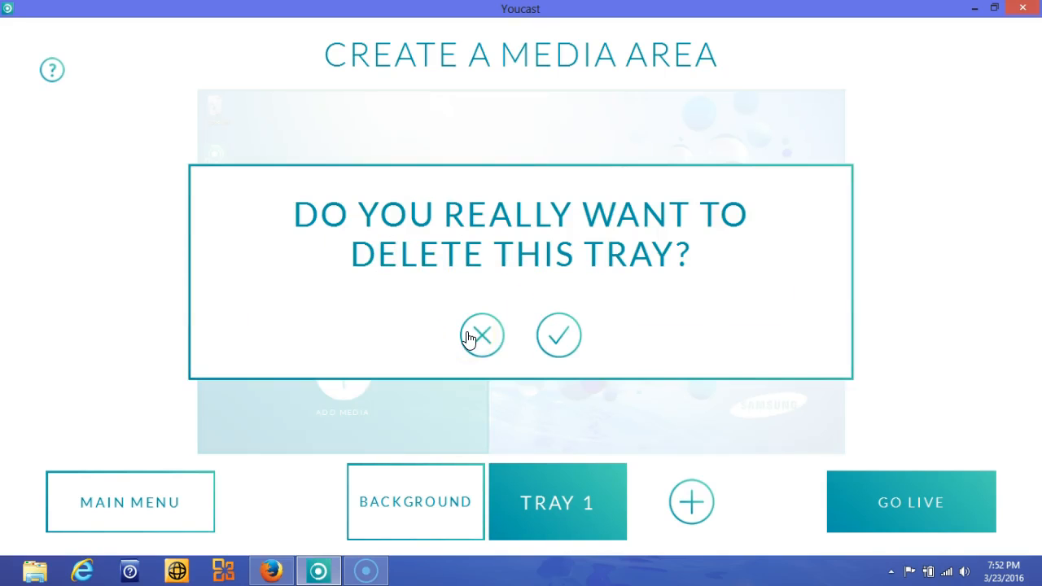
pyautogui.click(558, 335)
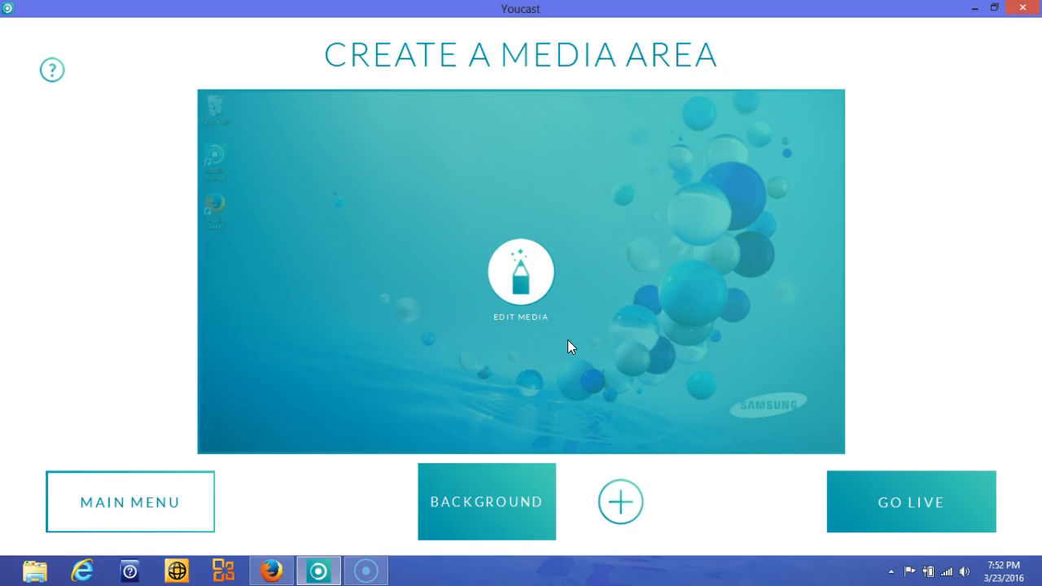
pyautogui.click(909, 501)
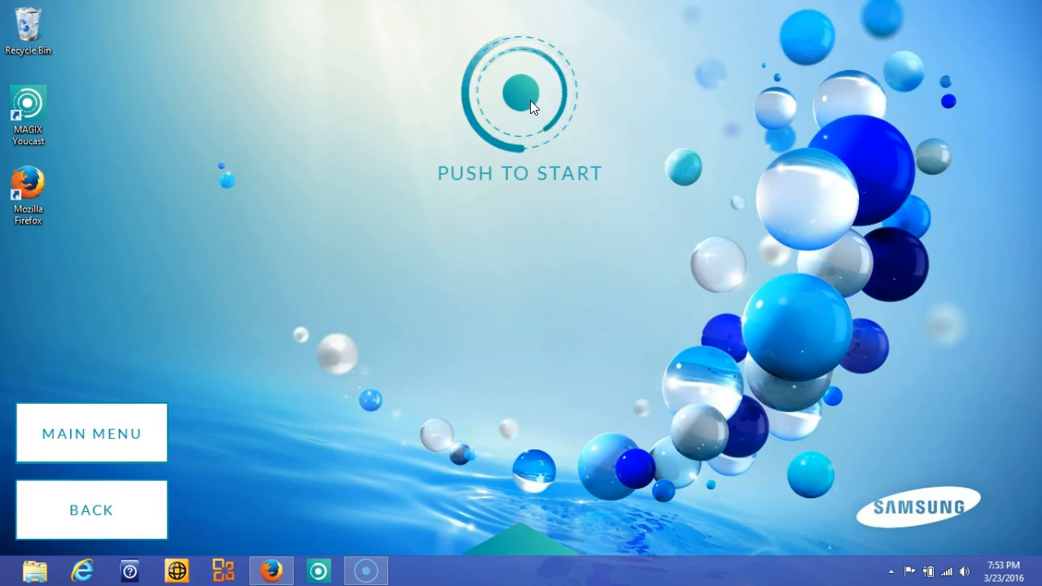
# - Start the live broadcast and look through the YouTube Creator Studio video list in Firefox
pyautogui.click(521, 90)
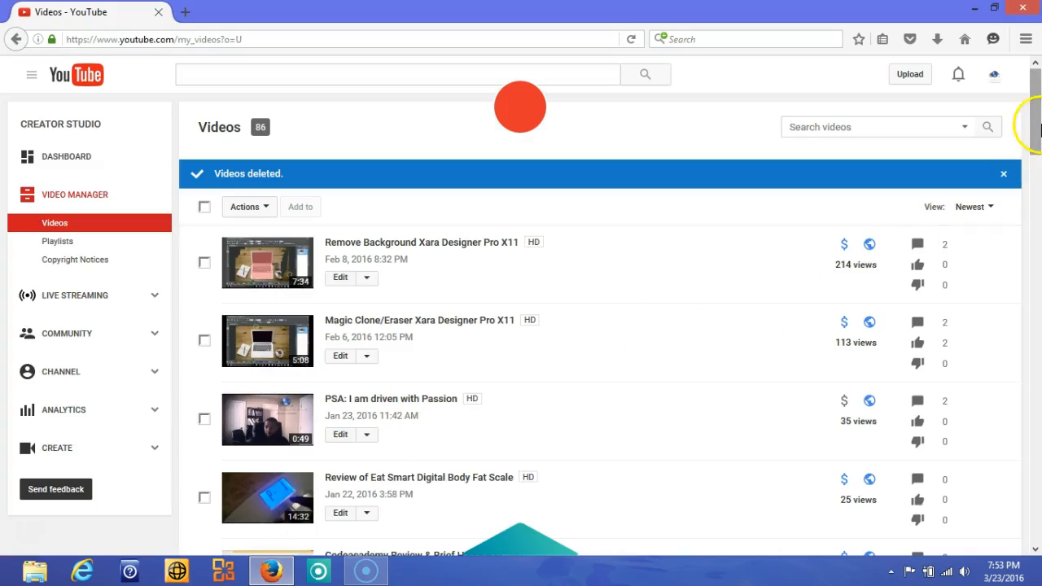
pyautogui.scroll(-3)
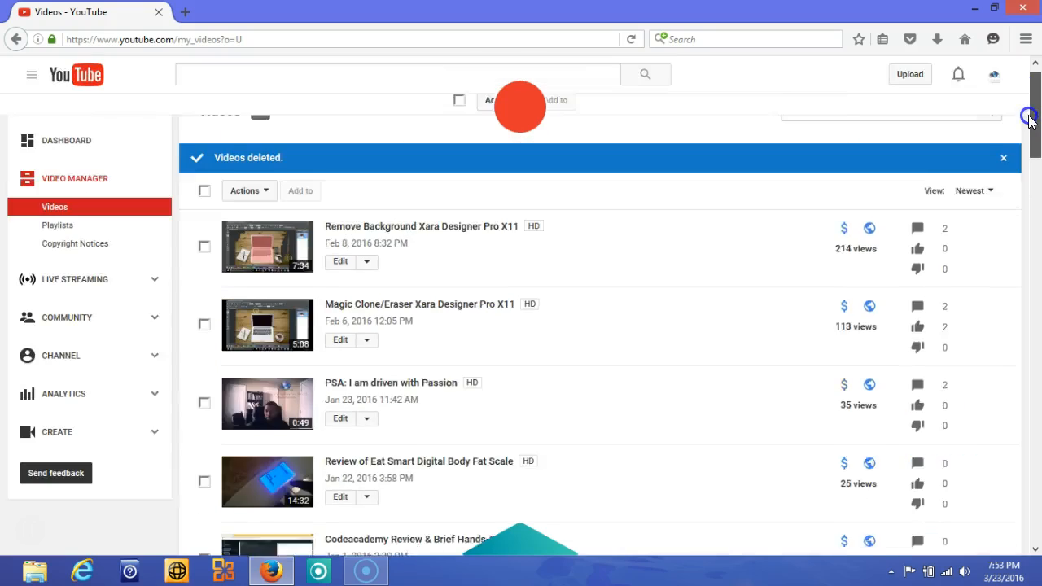
pyautogui.scroll(-3)
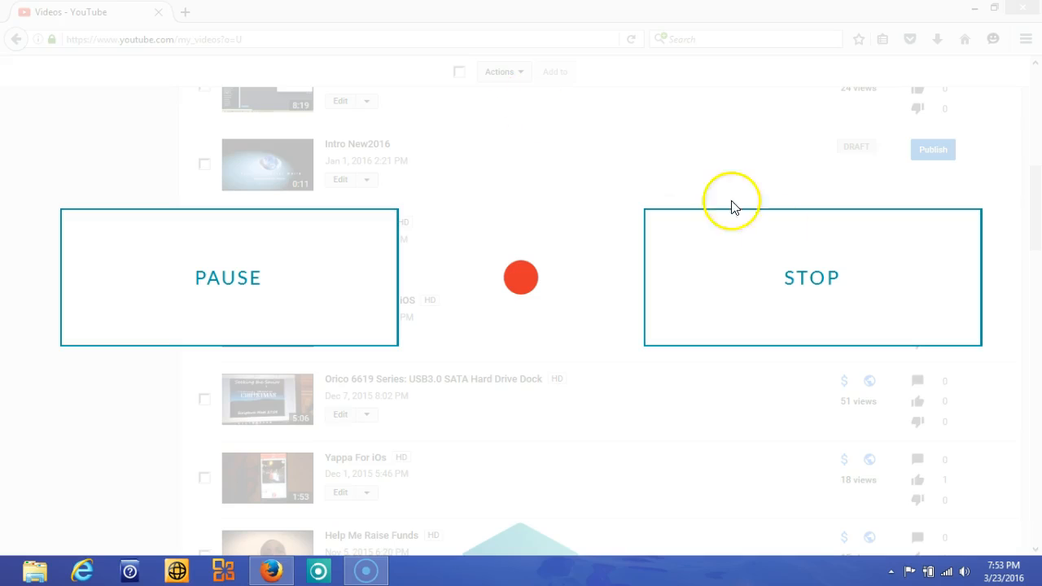
# - Stop the live session and save it as a project under the default name
pyautogui.click(811, 277)
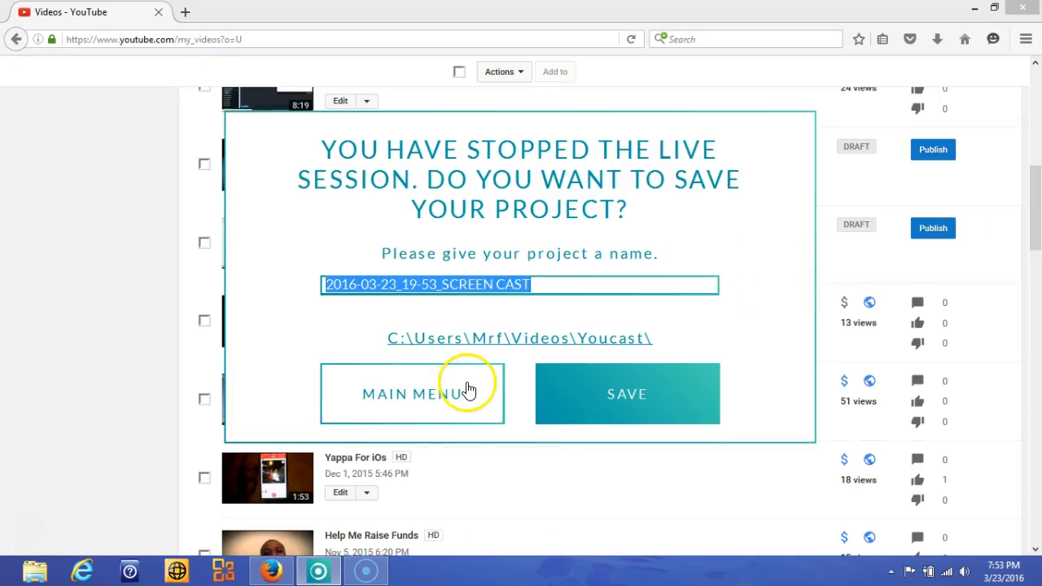
pyautogui.moveTo(670, 348)
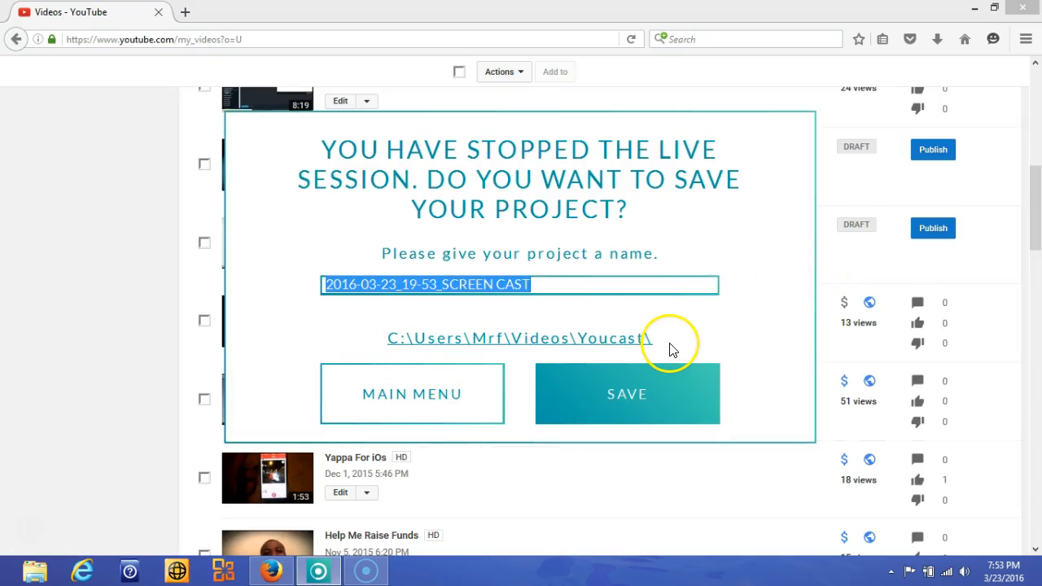
pyautogui.moveTo(424, 355)
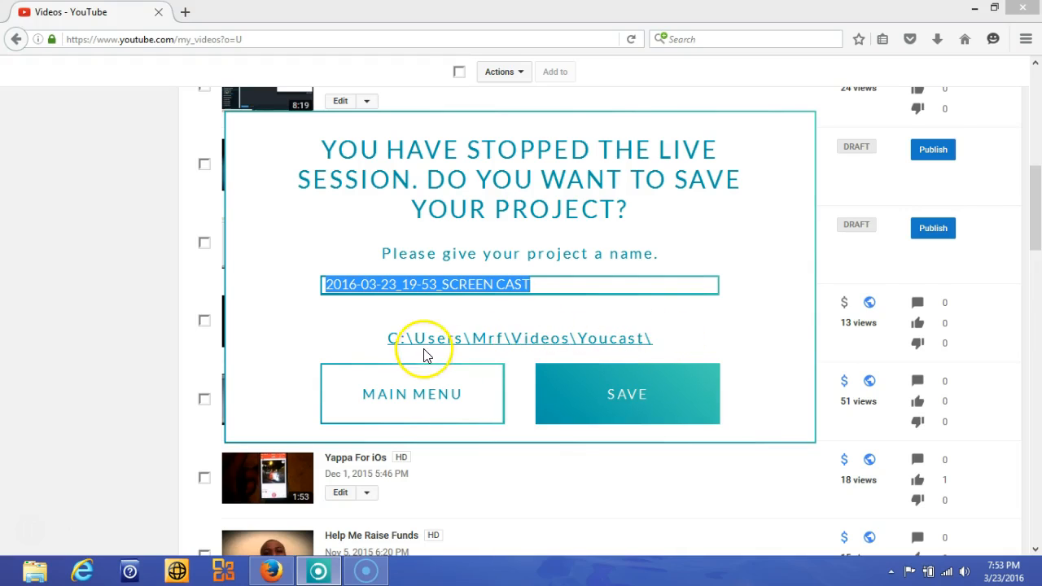
pyautogui.moveTo(568, 340)
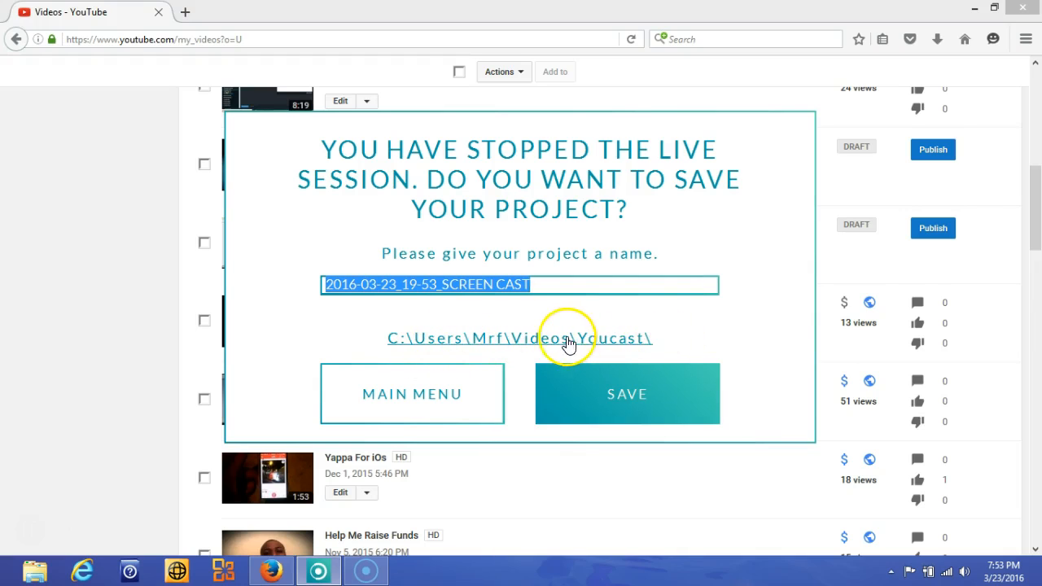
pyautogui.moveTo(518, 348)
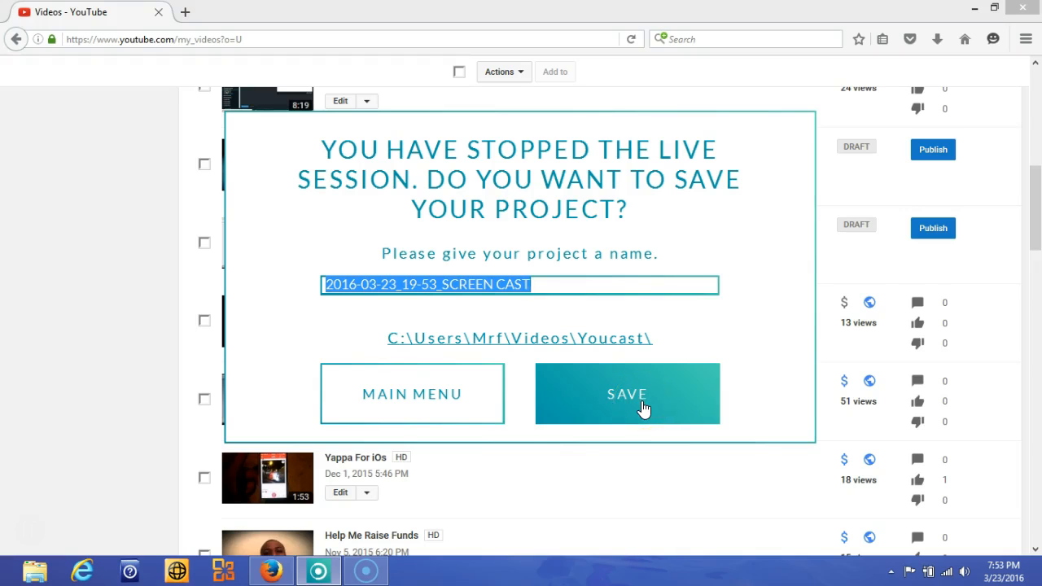
pyautogui.click(627, 394)
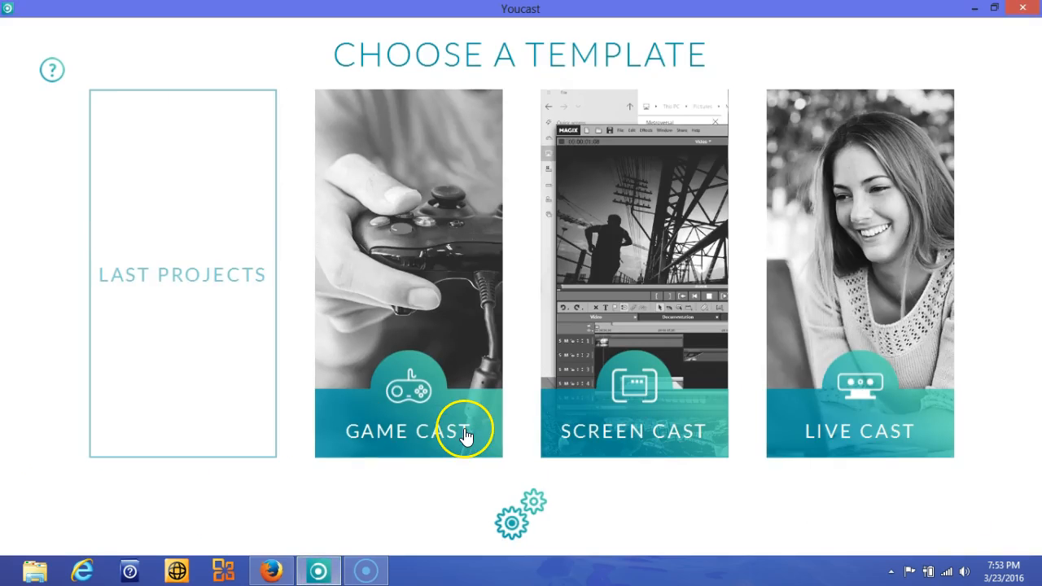
pyautogui.moveTo(37, 569)
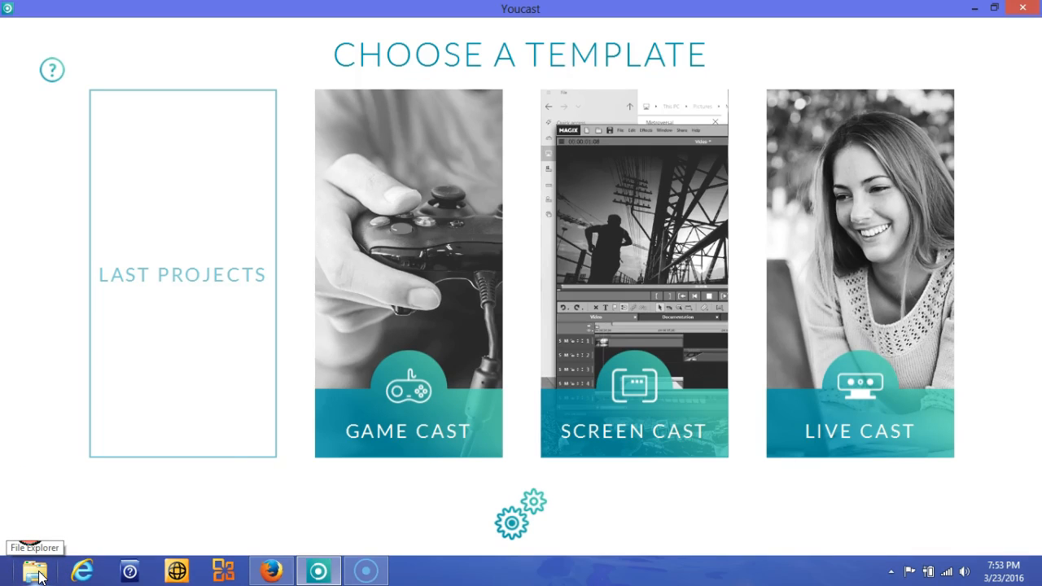
pyautogui.click(34, 570)
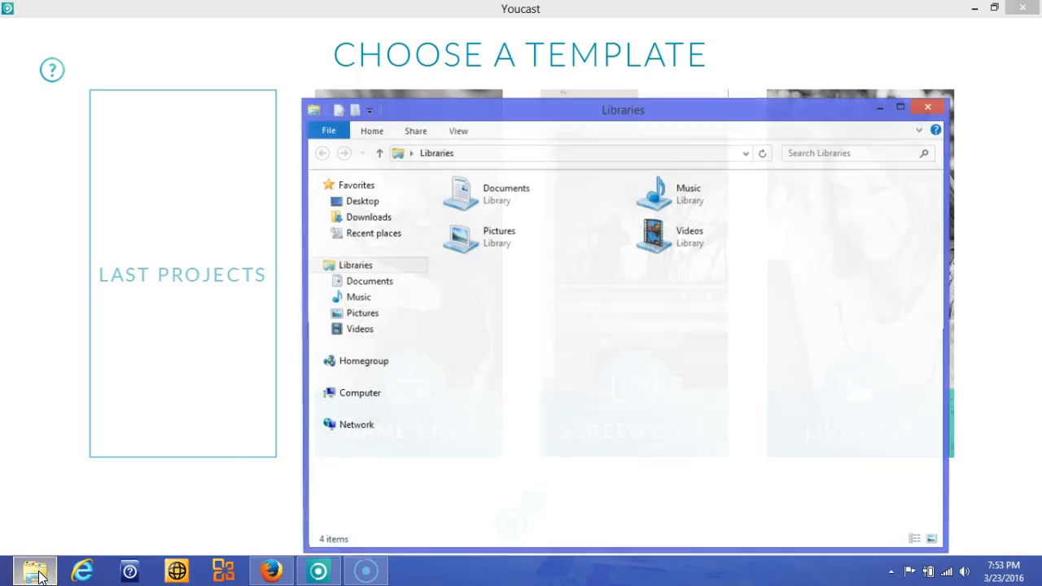
pyautogui.click(358, 329)
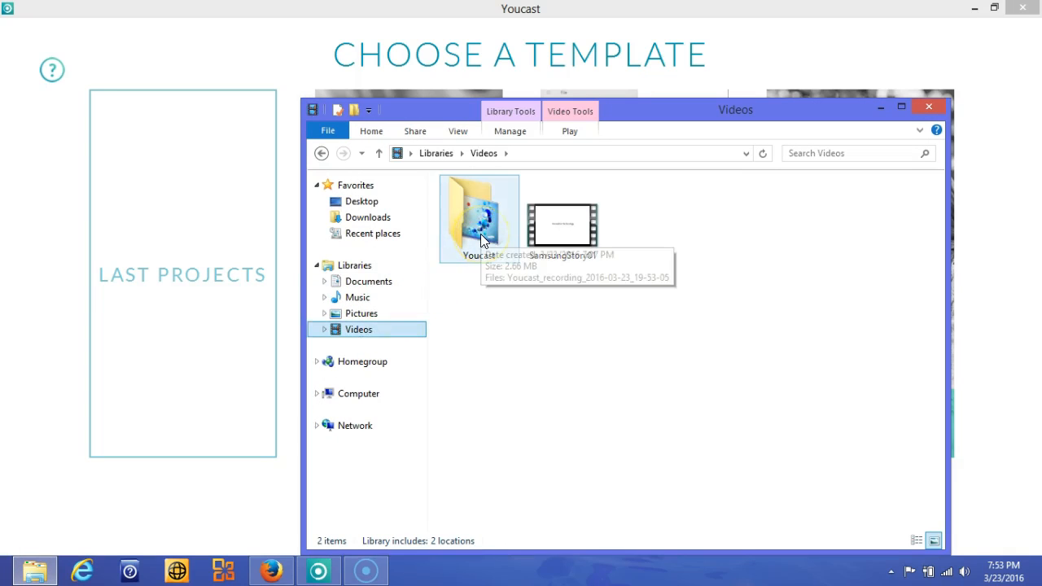
pyautogui.doubleClick(479, 210)
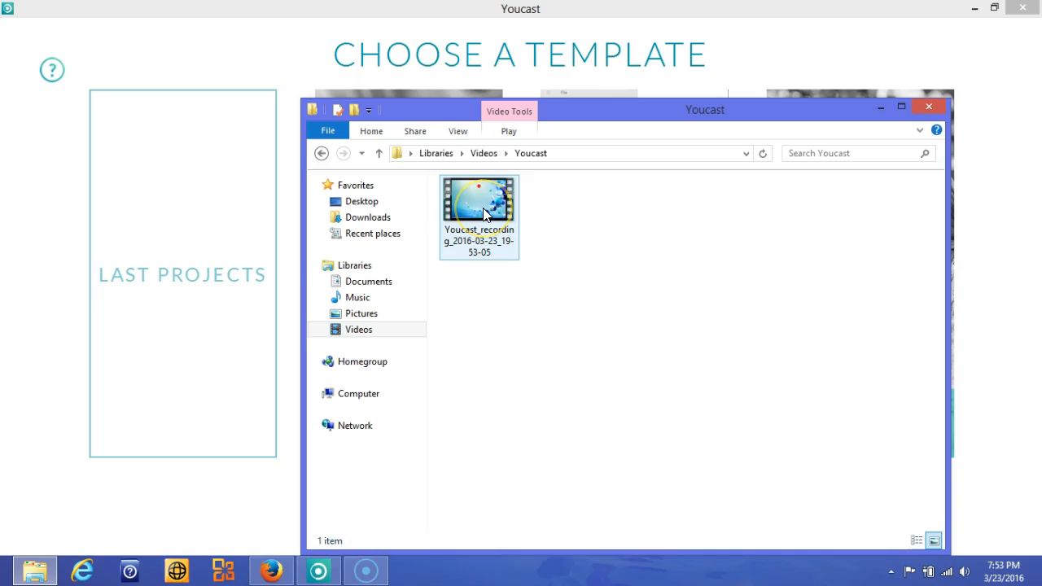
pyautogui.moveTo(479, 199)
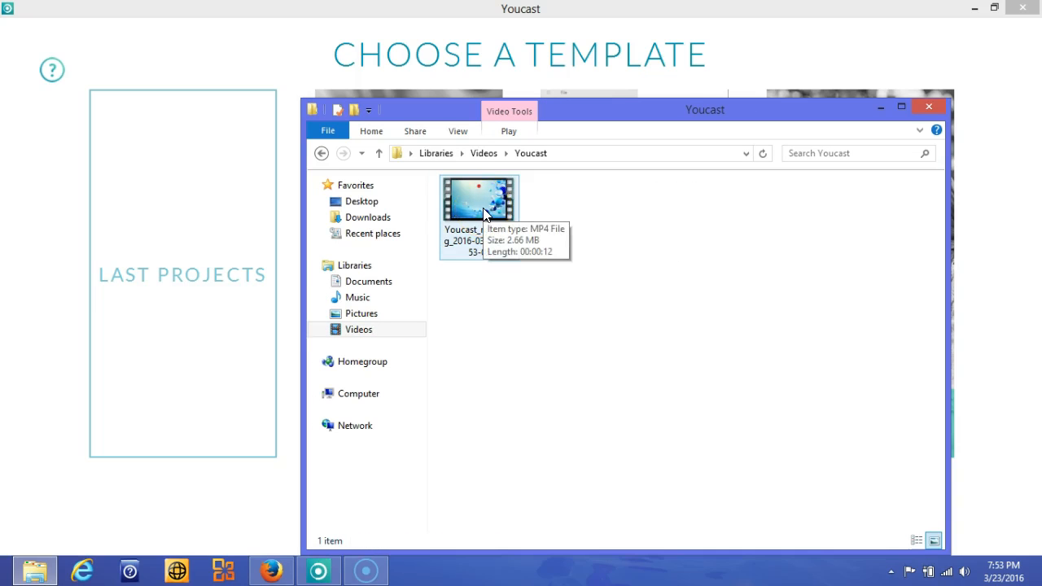
pyautogui.click(928, 105)
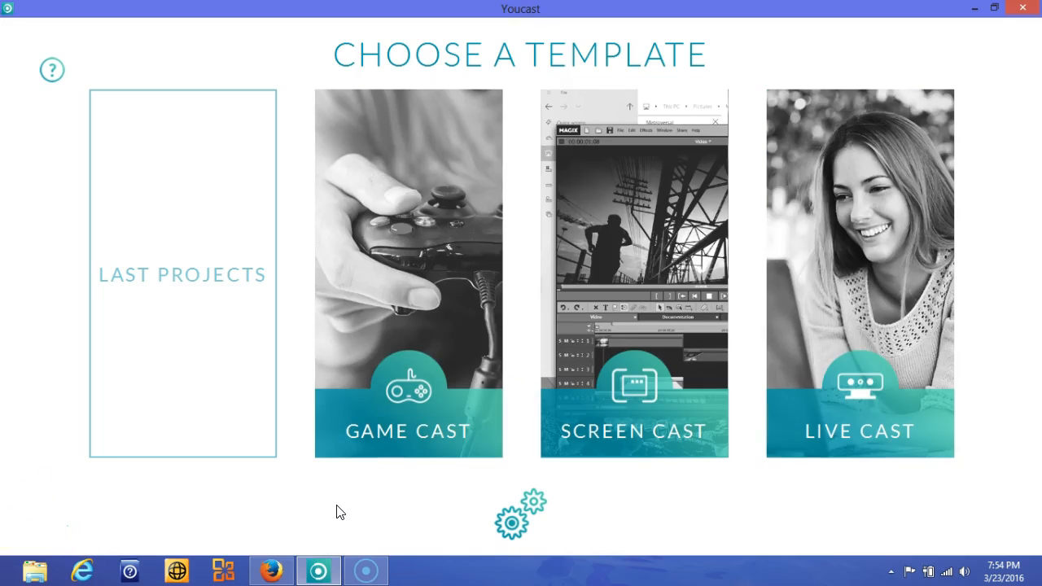
pyautogui.moveTo(505, 521)
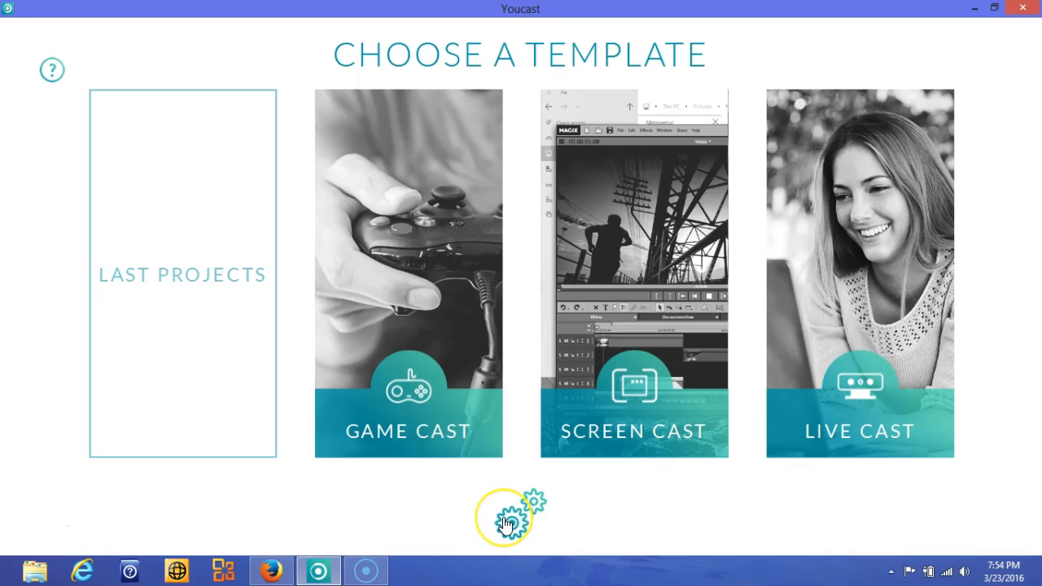
# - In Global Settings output, choose YouTube and jump to YouTube to fetch the stream key
pyautogui.click(508, 518)
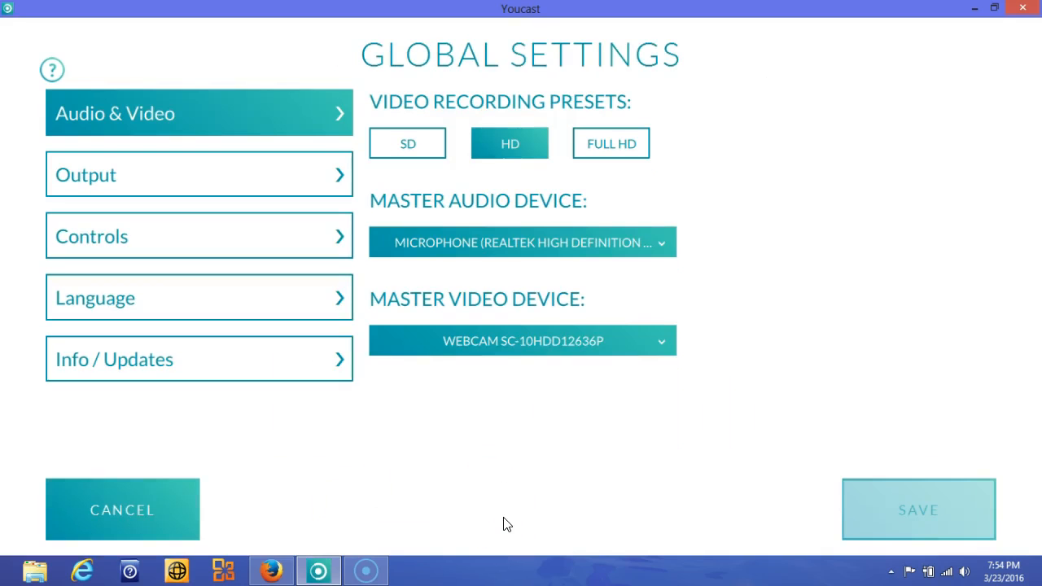
pyautogui.click(198, 174)
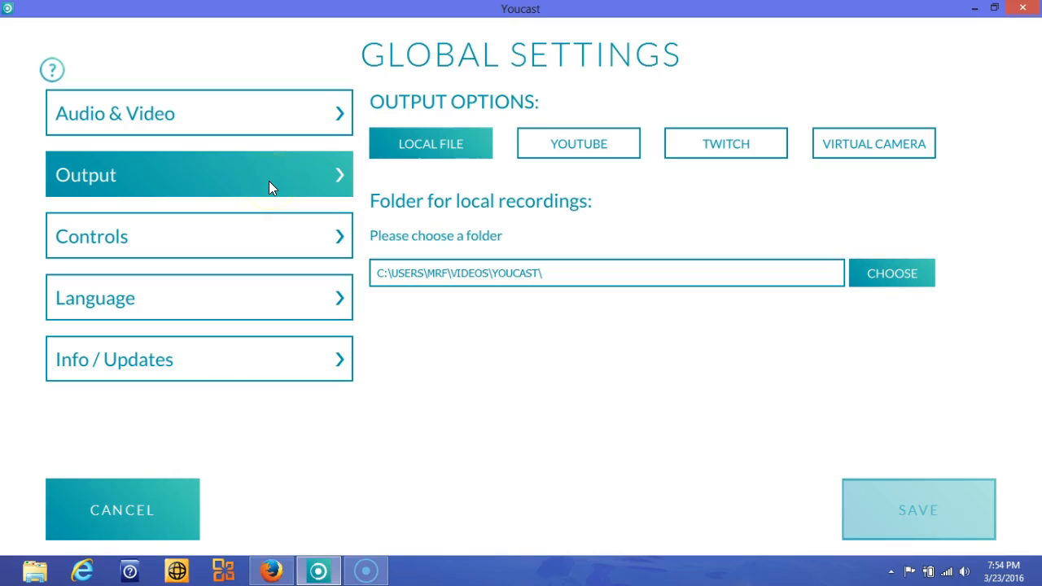
pyautogui.moveTo(578, 143)
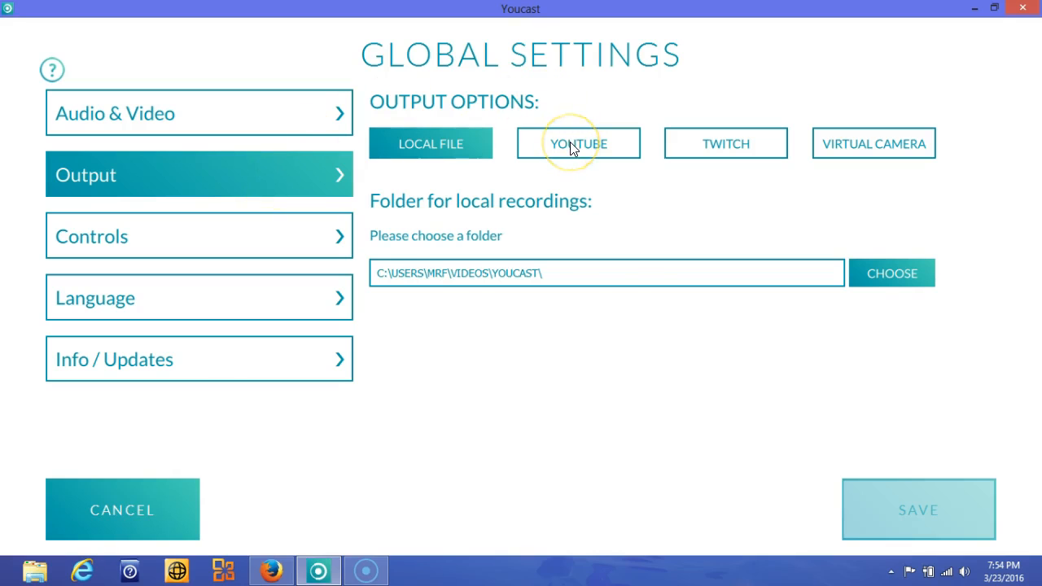
pyautogui.click(578, 143)
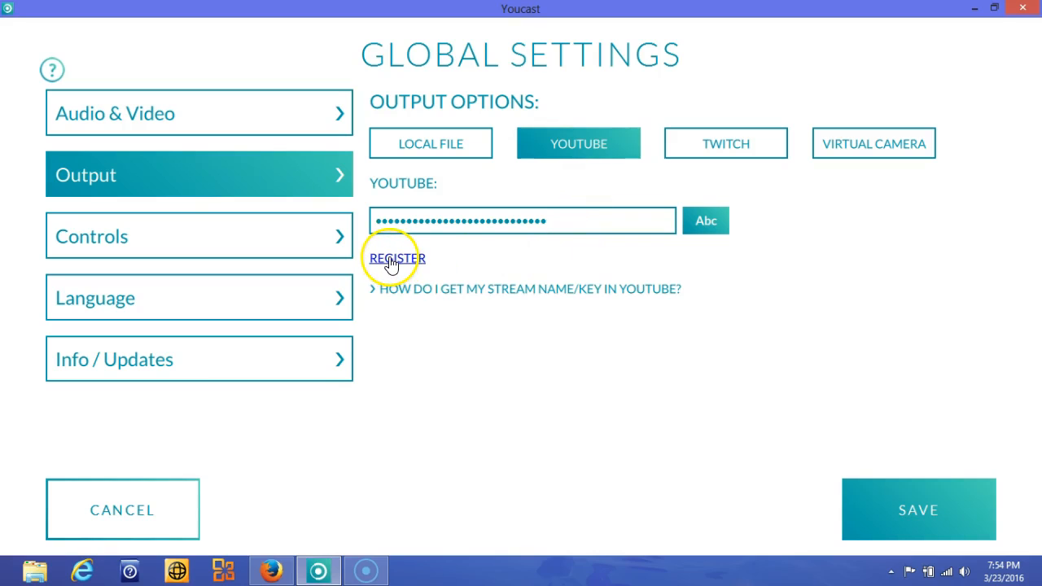
pyautogui.click(398, 258)
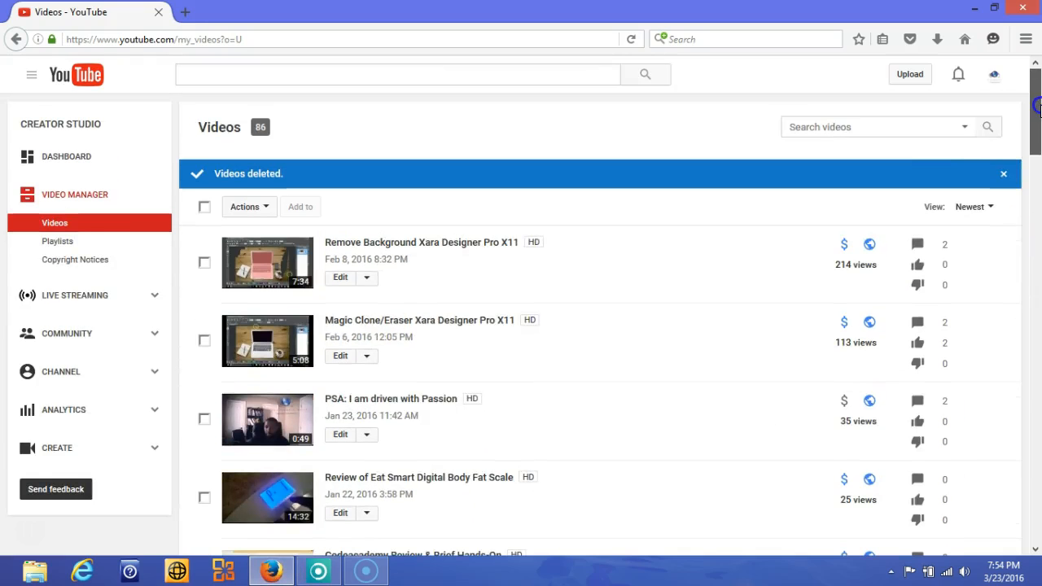
pyautogui.moveTo(986, 85)
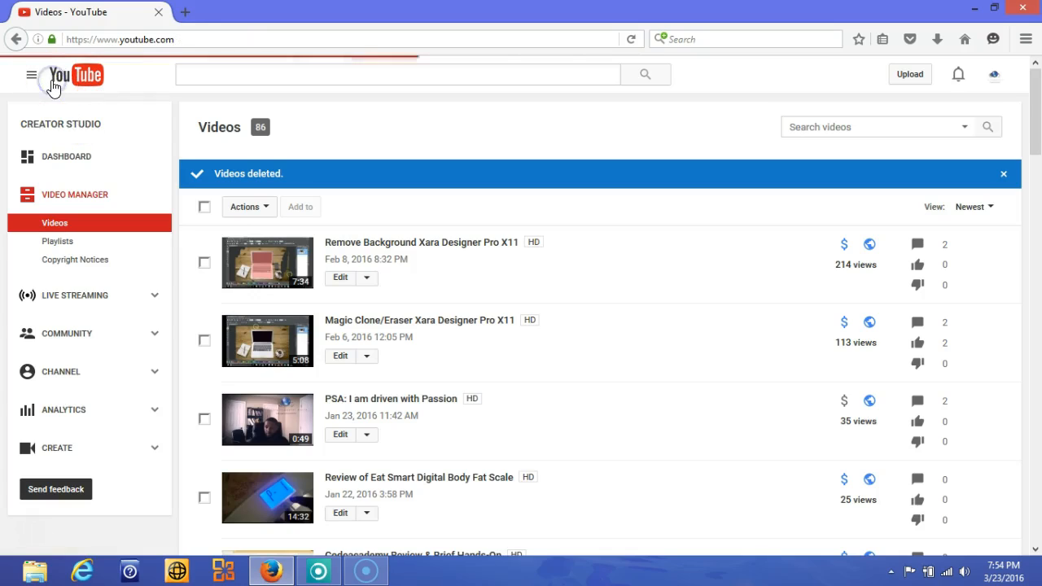
# - Navigate YouTube settings to the channel's additional features and its offline Live Streaming dashboard
pyautogui.click(75, 75)
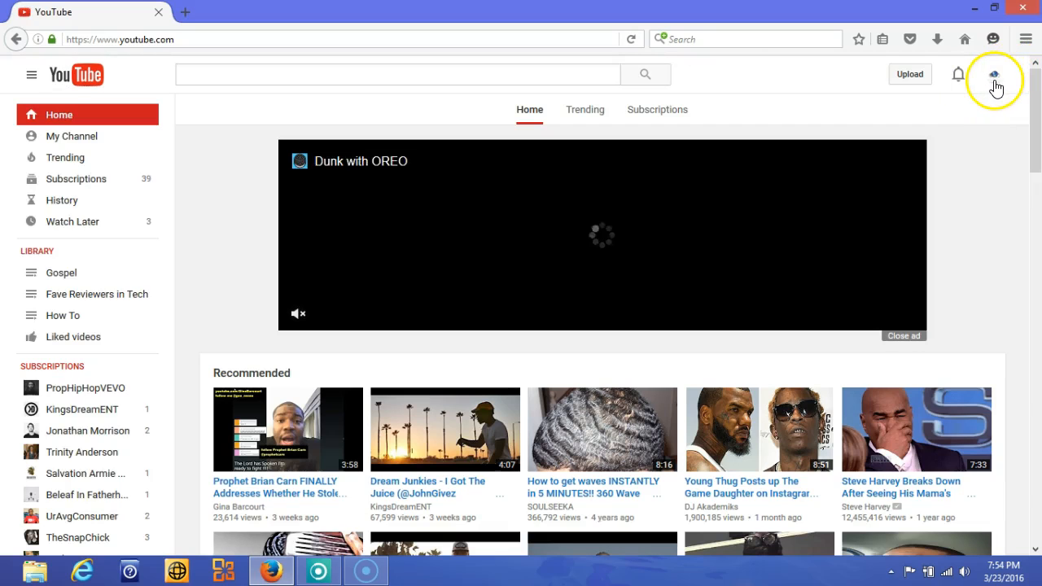
pyautogui.click(993, 75)
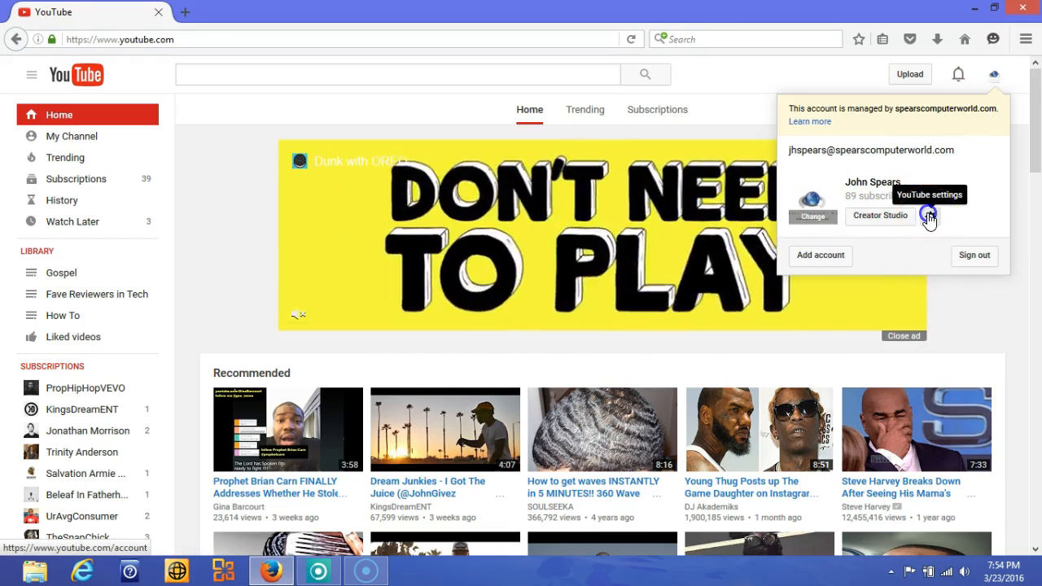
pyautogui.click(928, 215)
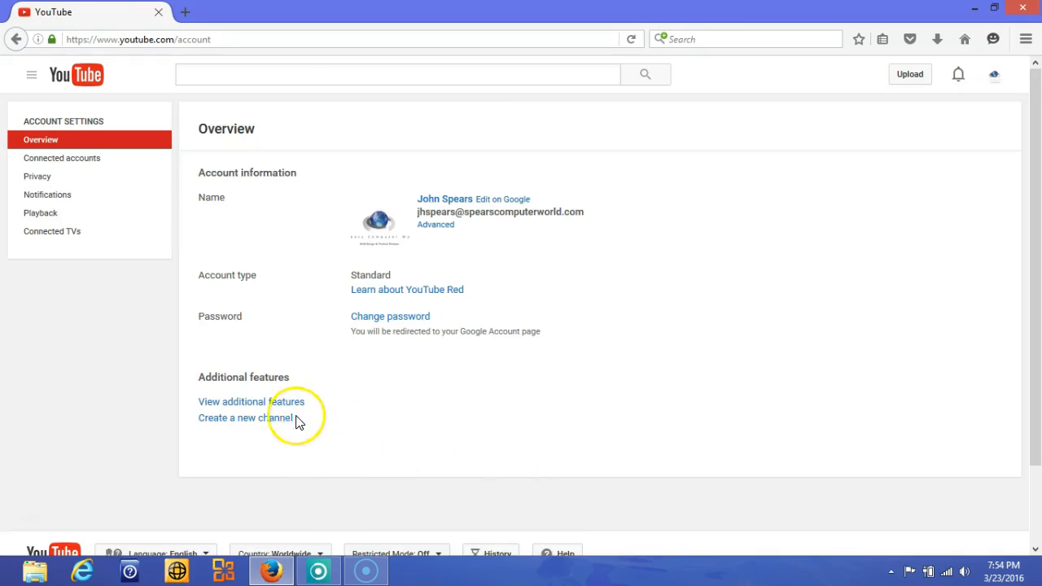
pyautogui.click(231, 400)
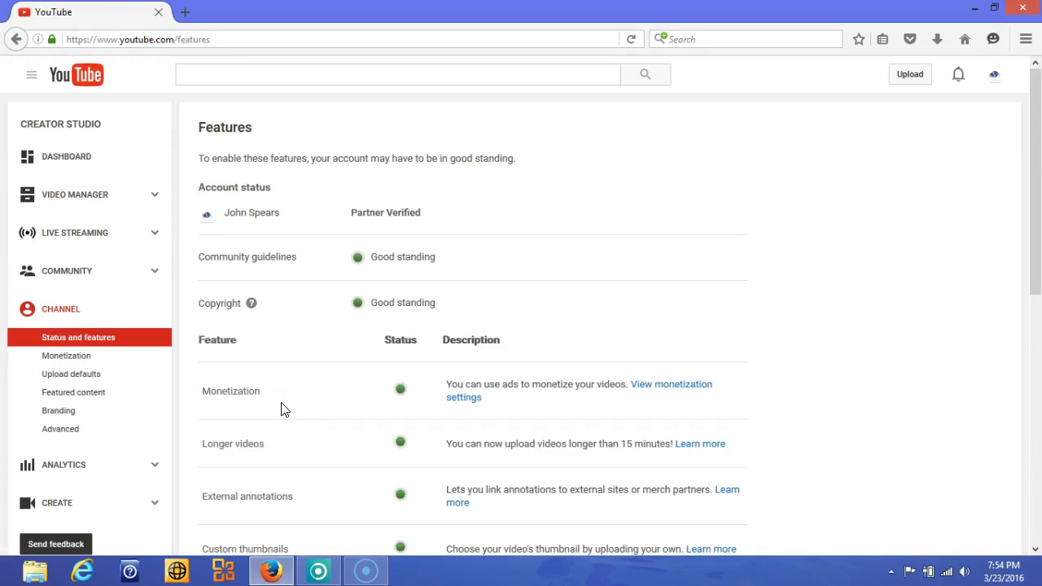
pyautogui.moveTo(91, 236)
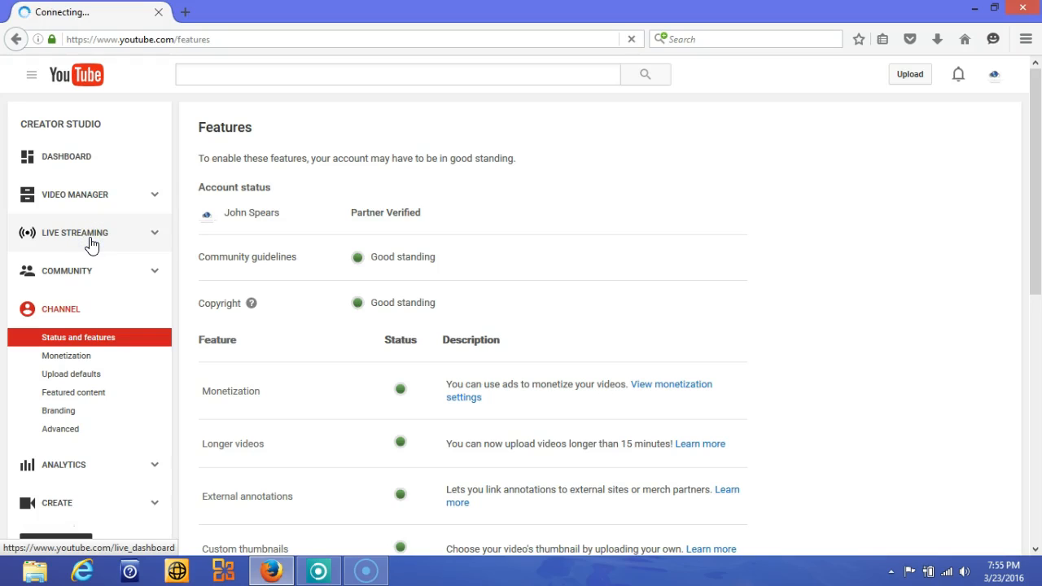
pyautogui.click(75, 233)
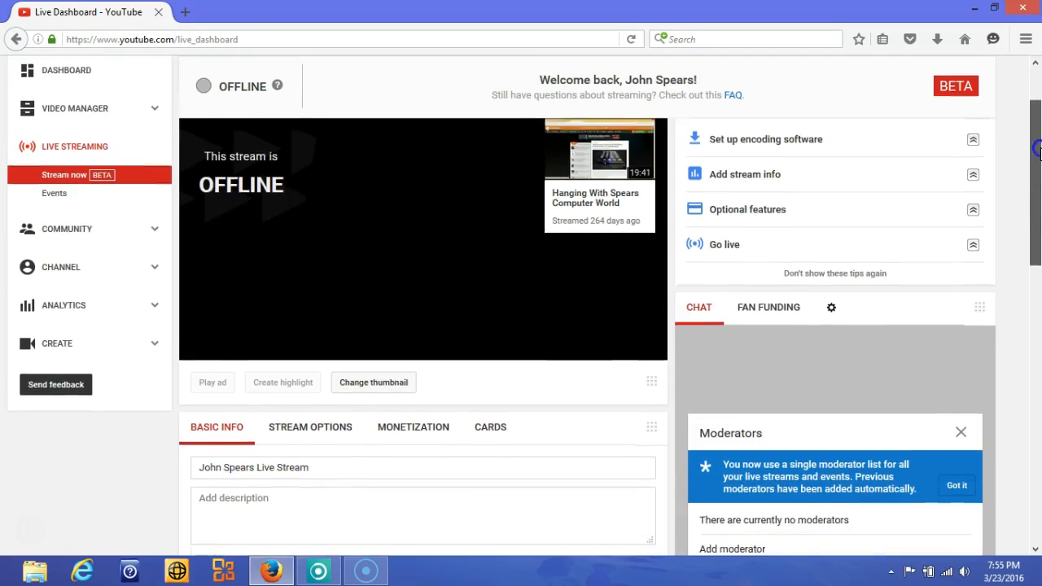
pyautogui.scroll(-3)
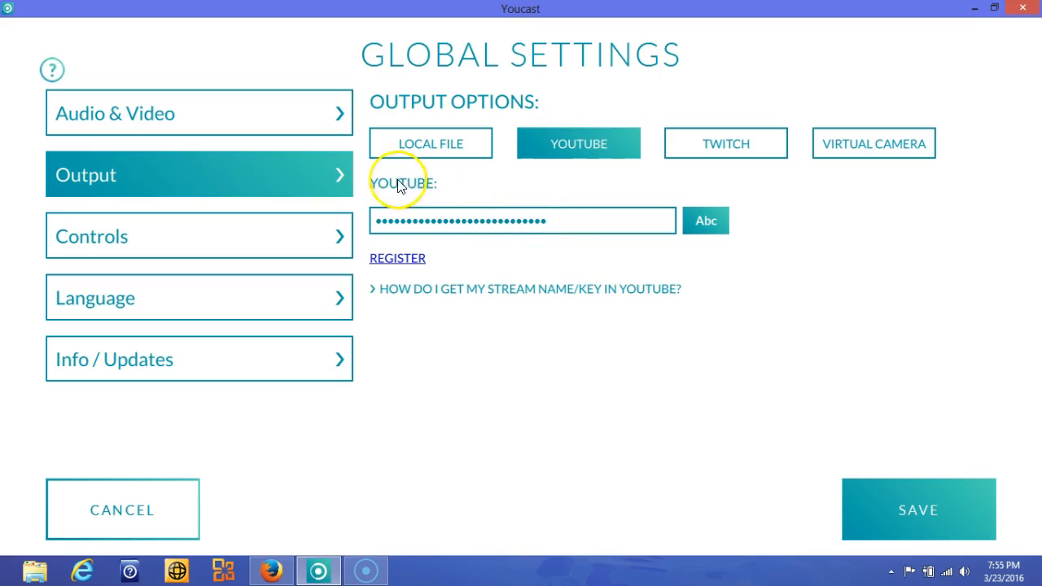
pyautogui.moveTo(589, 259)
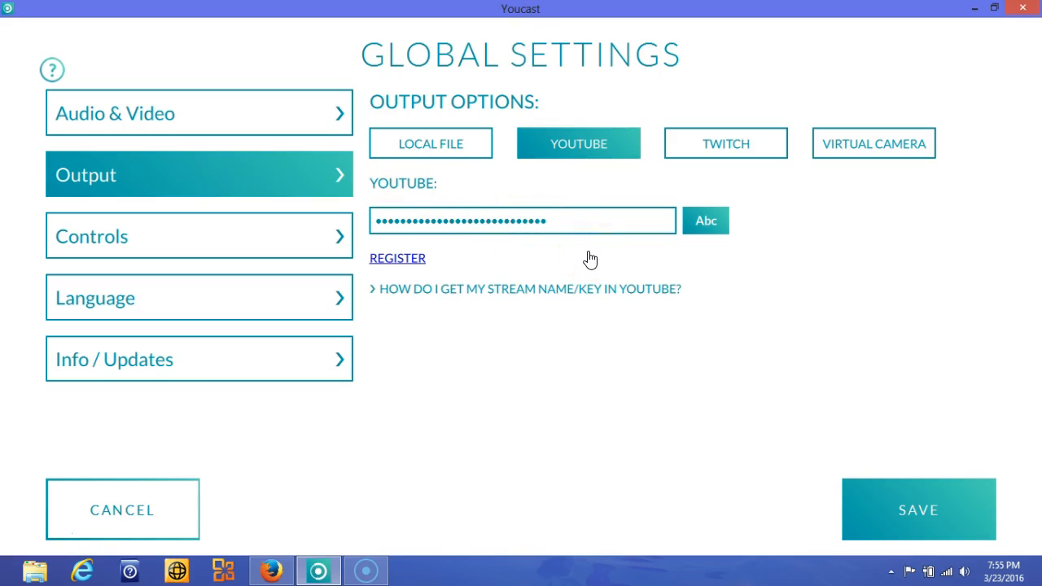
# - Save the YouTube output settings and return to the template chooser
pyautogui.click(918, 507)
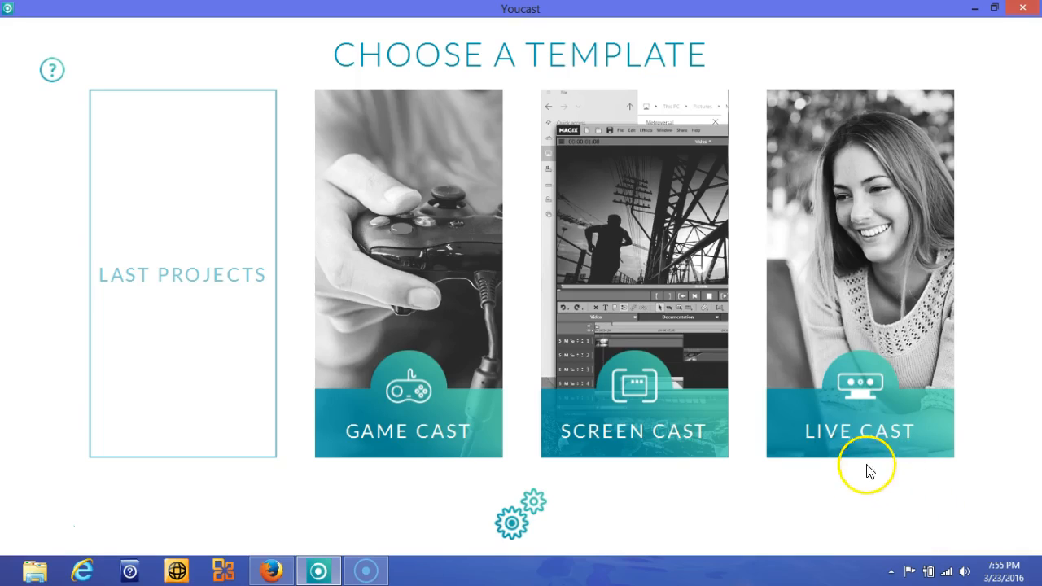
pyautogui.moveTo(859, 431)
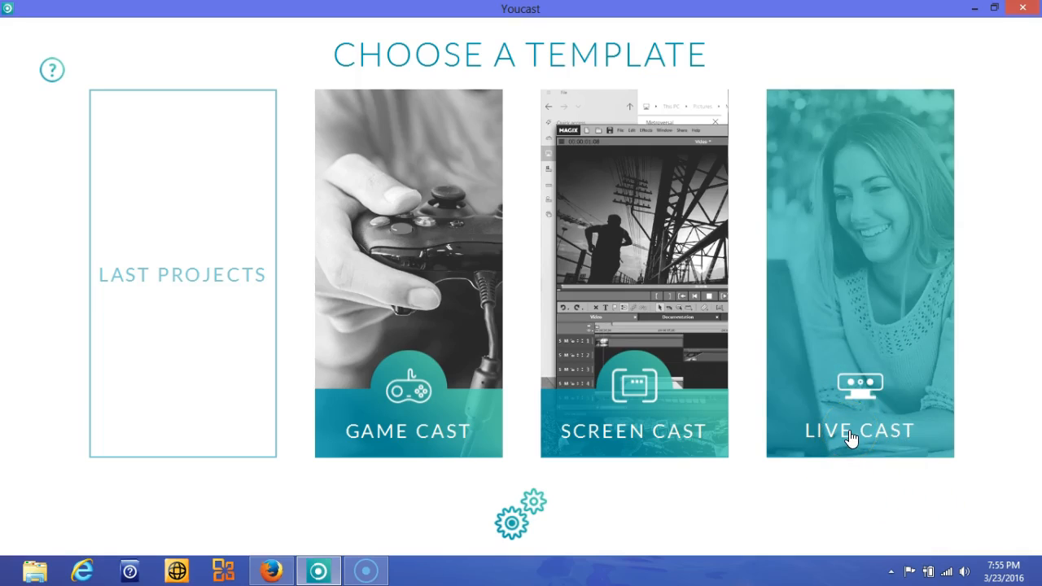
pyautogui.moveTo(853, 438)
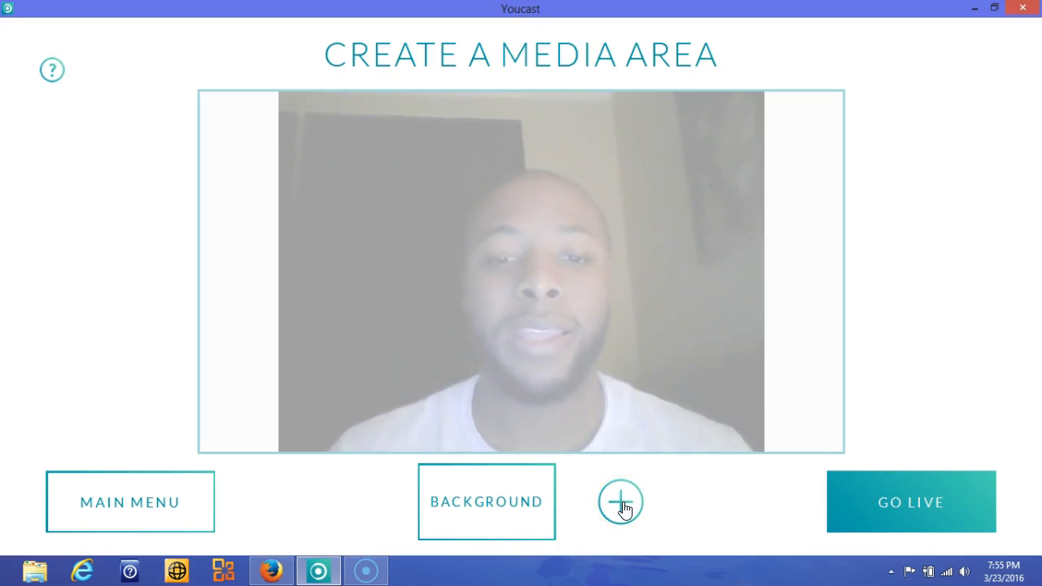
# - Add Tray 1 and load a media file into it from Libraries > Videos > Youcast
pyautogui.click(619, 502)
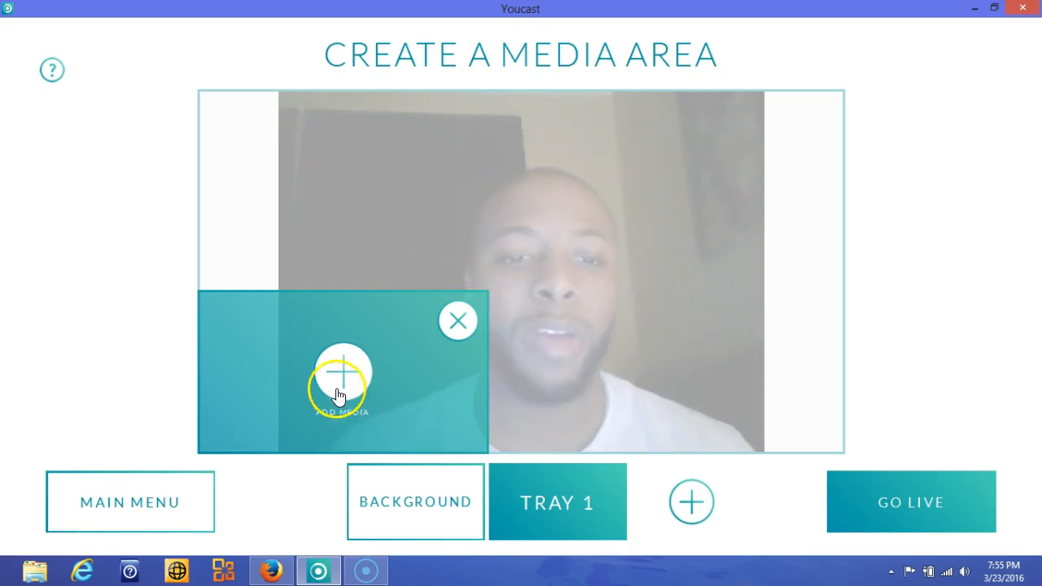
pyautogui.click(342, 372)
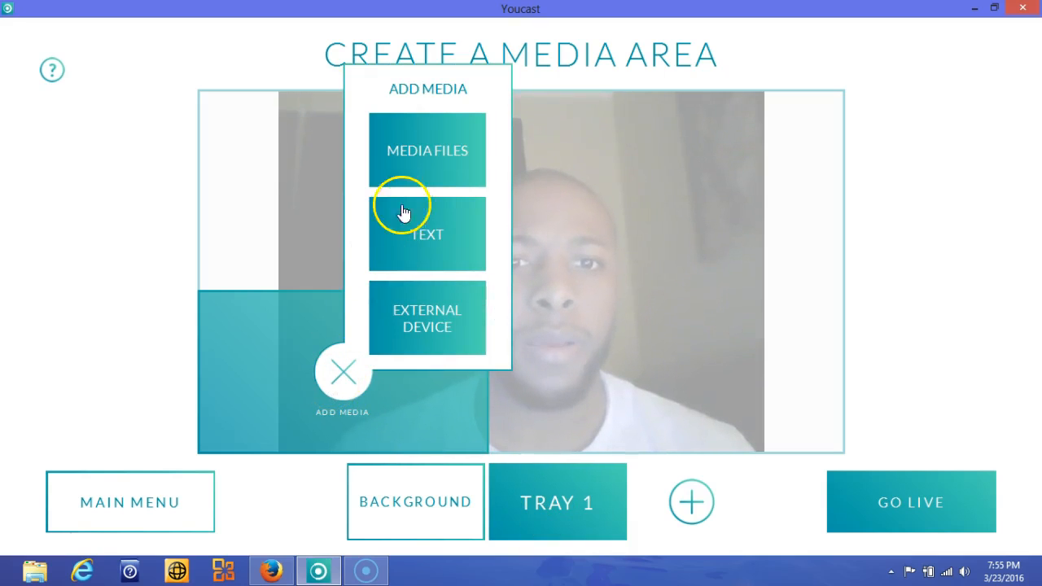
pyautogui.click(426, 149)
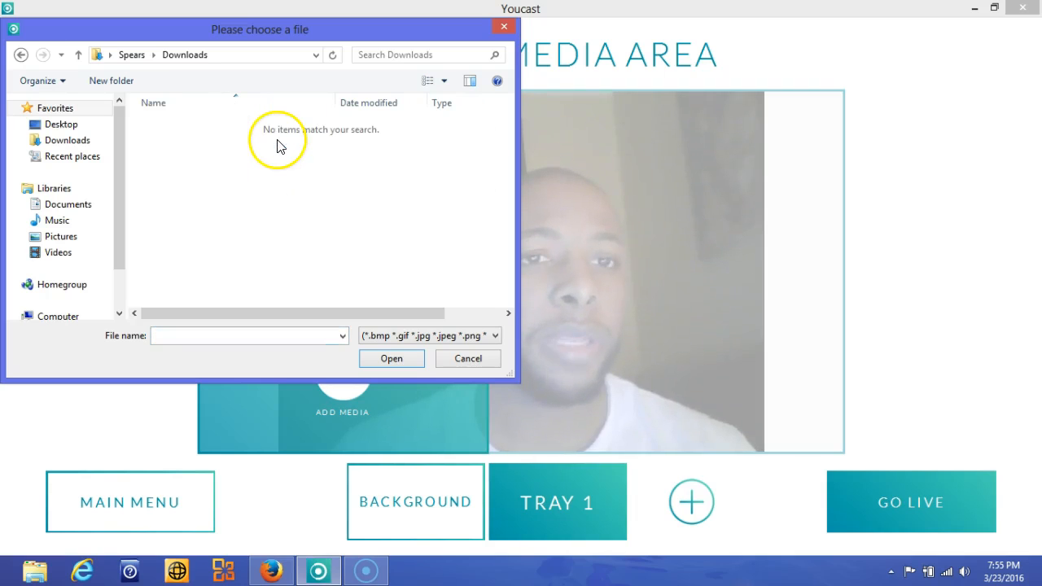
pyautogui.click(131, 55)
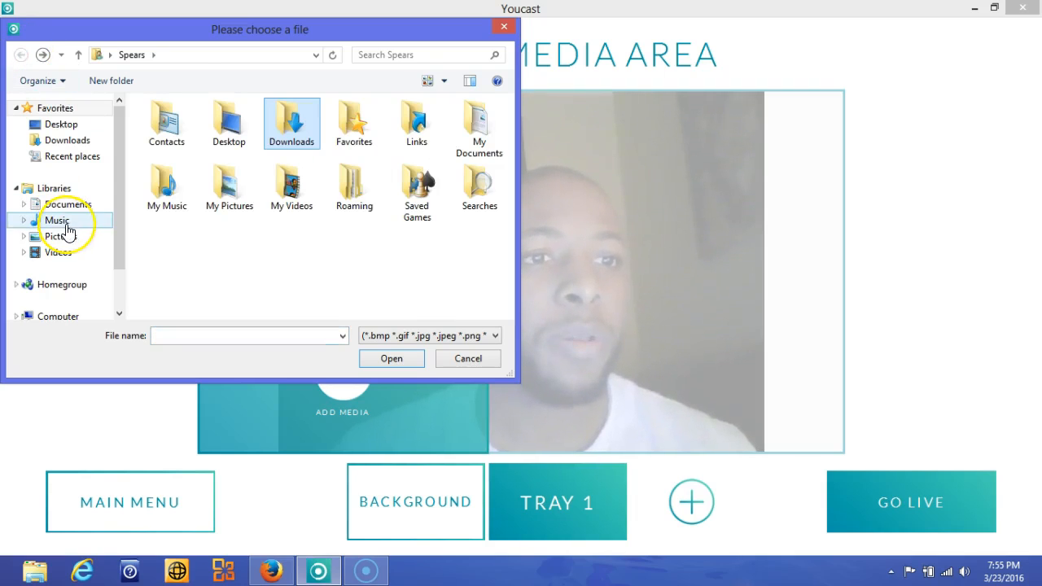
pyautogui.click(61, 236)
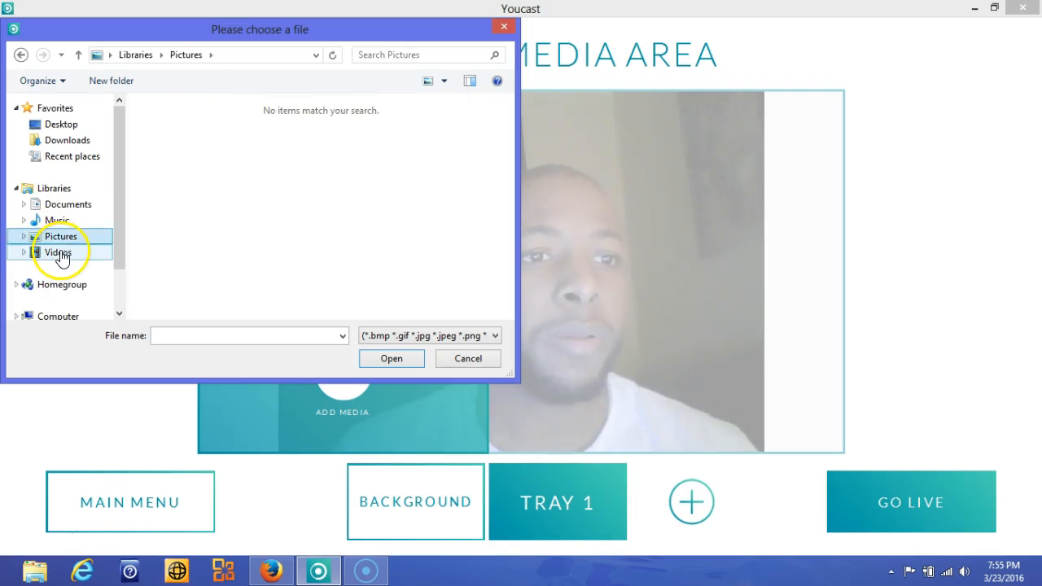
pyautogui.click(58, 251)
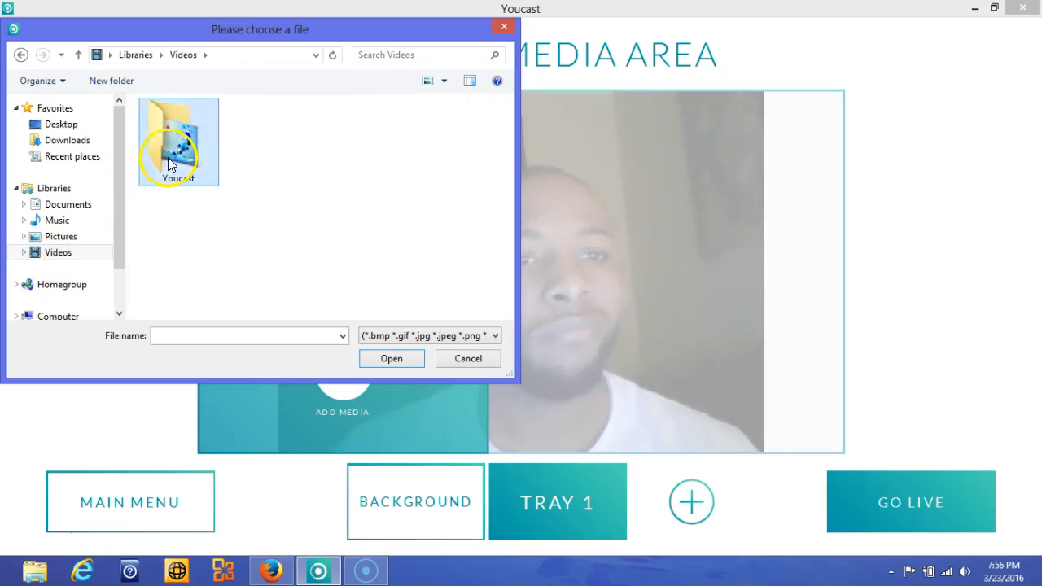
pyautogui.click(468, 359)
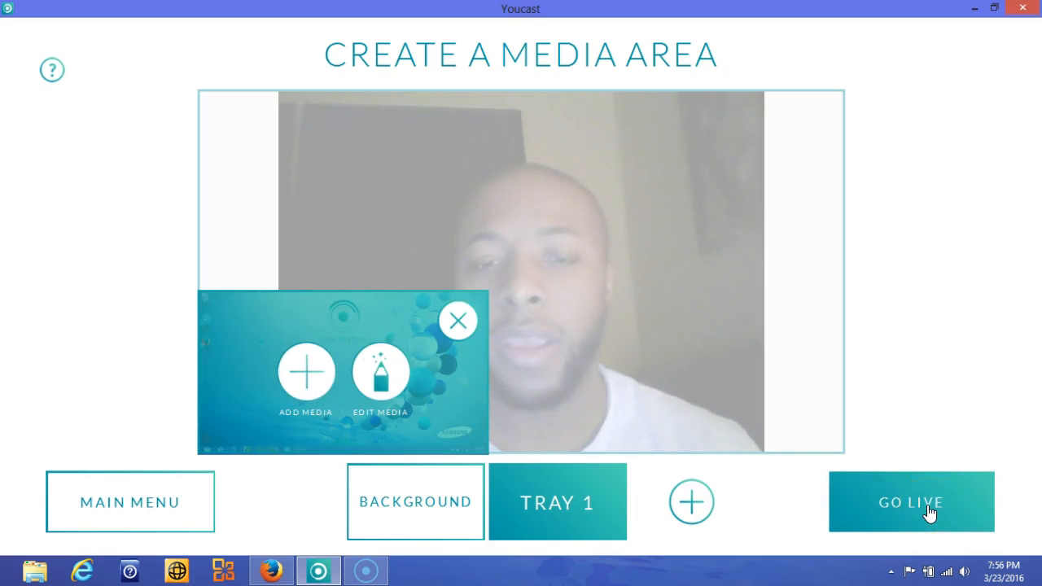
# - Start the live broadcast so the webcam feed goes out with the red live indicator
pyautogui.click(910, 501)
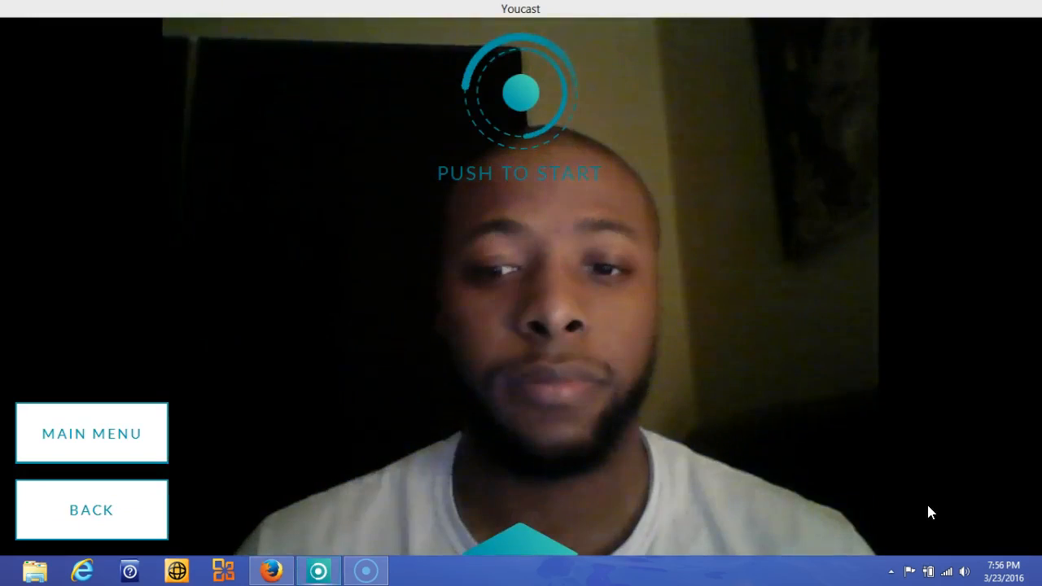
pyautogui.moveTo(521, 88)
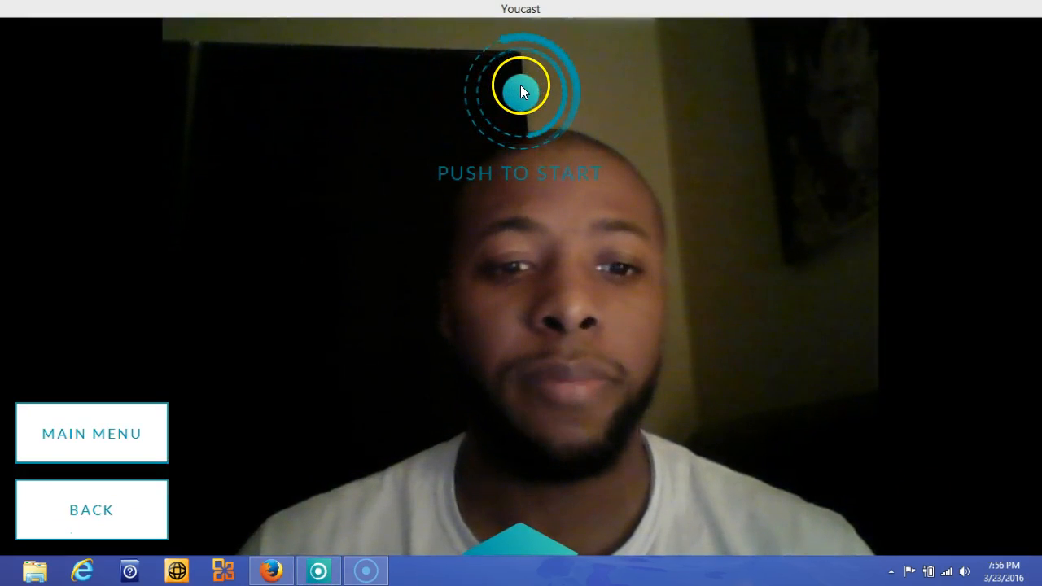
pyautogui.click(521, 85)
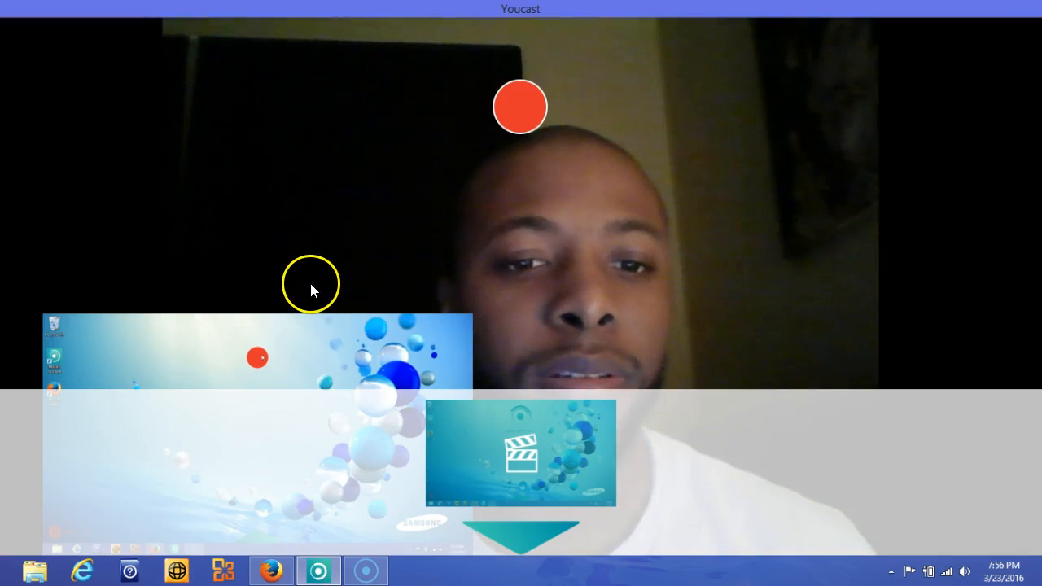
pyautogui.moveTo(383, 371)
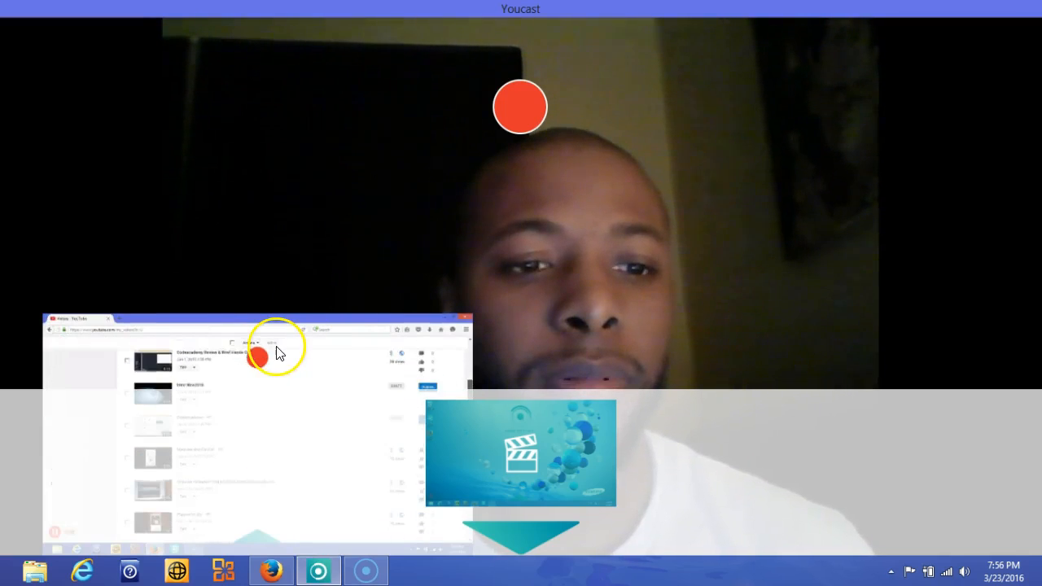
pyautogui.moveTo(345, 381)
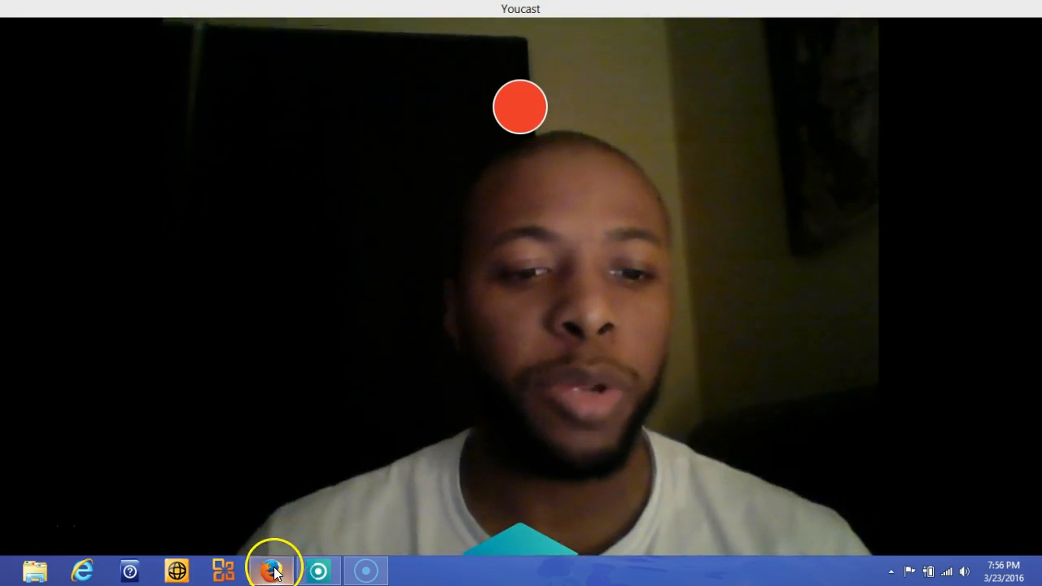
# - Confirm in the YouTube Live Dashboard that the stream is live, then return to Youcast
pyautogui.click(273, 570)
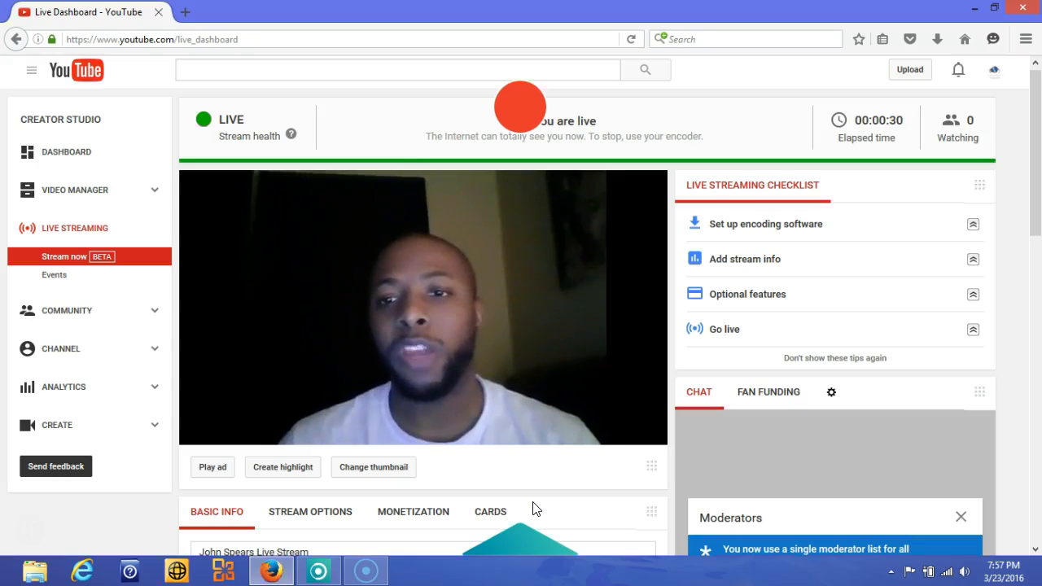
pyautogui.click(366, 570)
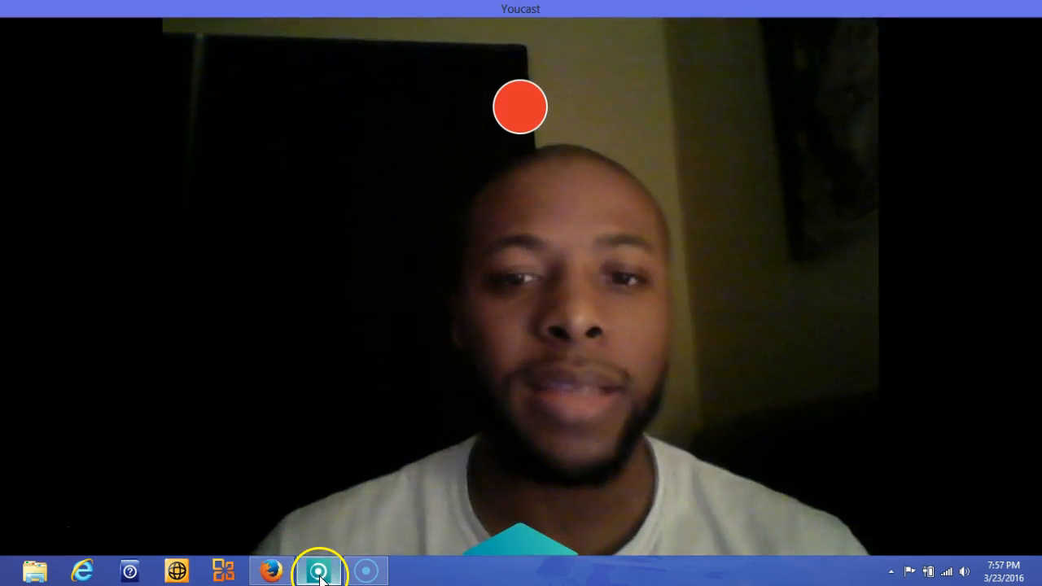
# - Stop the live broadcast and return to the main menu without saving the project
pyautogui.click(319, 570)
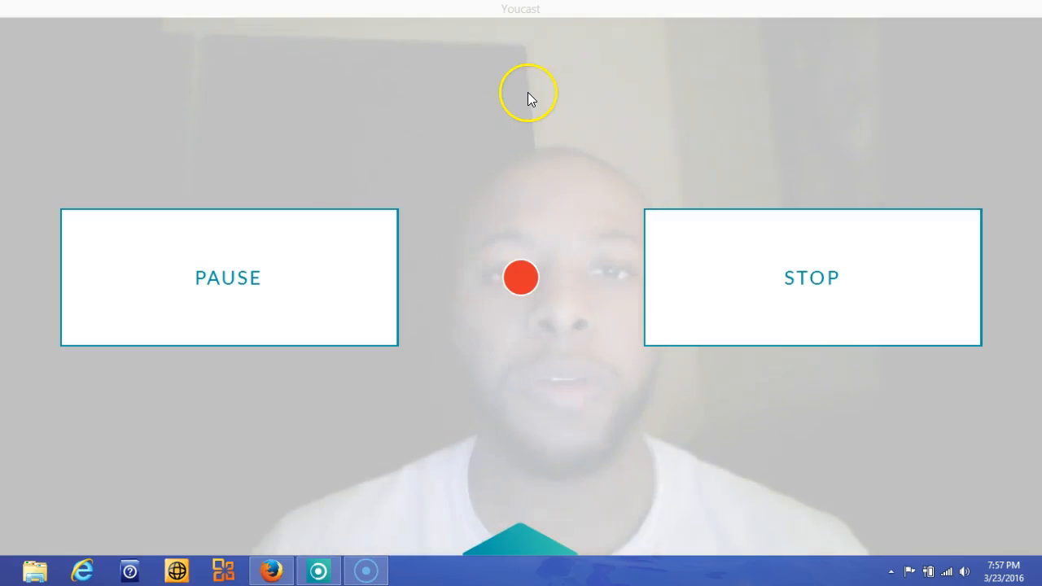
pyautogui.click(810, 276)
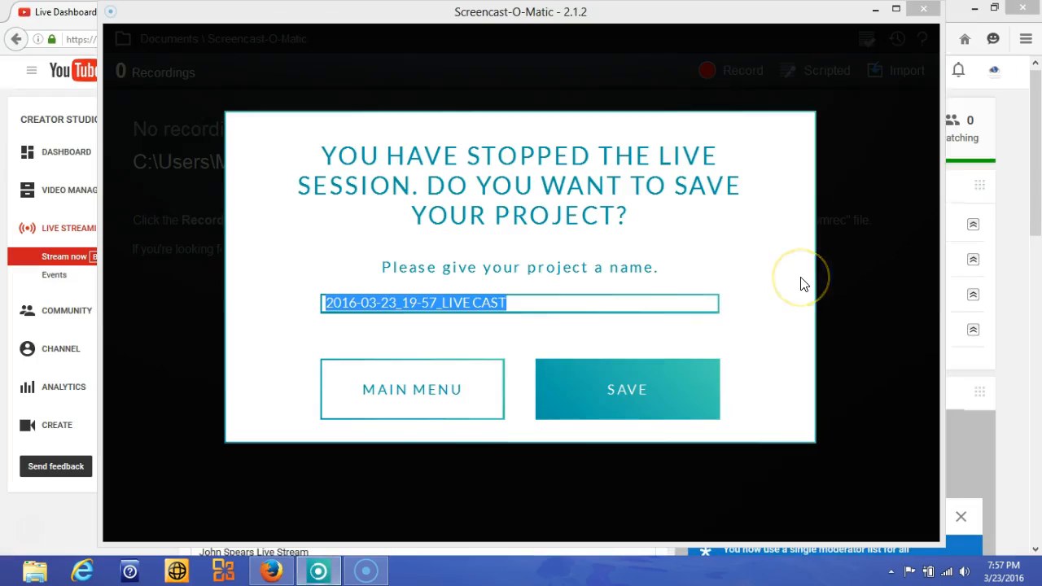
pyautogui.moveTo(521, 372)
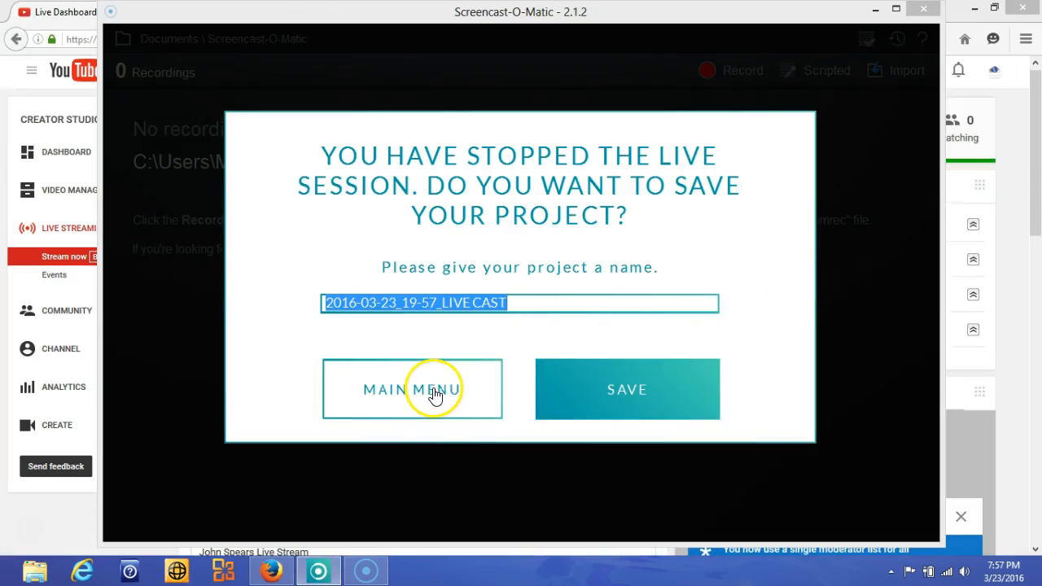
pyautogui.click(412, 389)
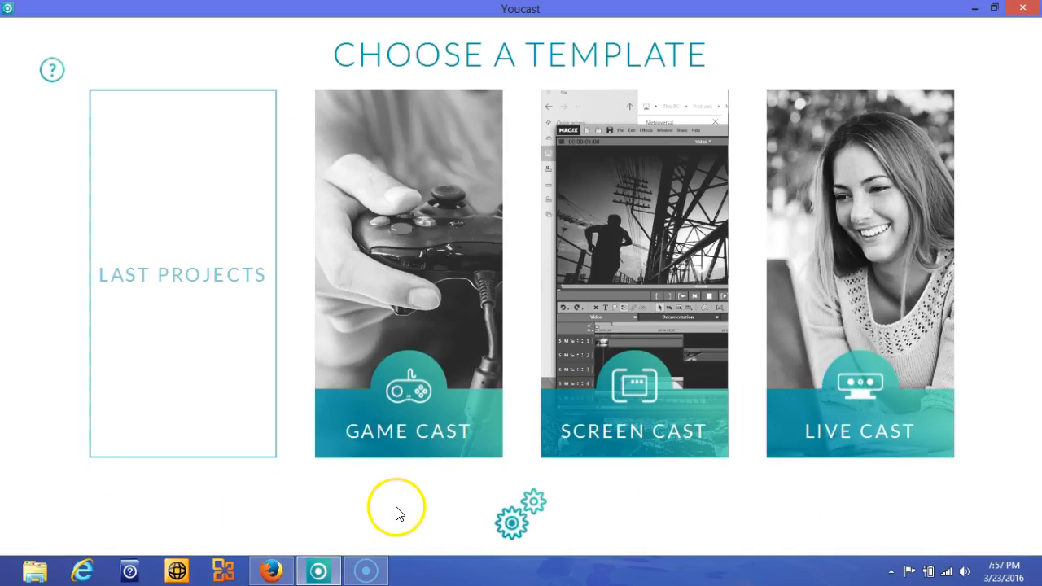
pyautogui.moveTo(356, 514)
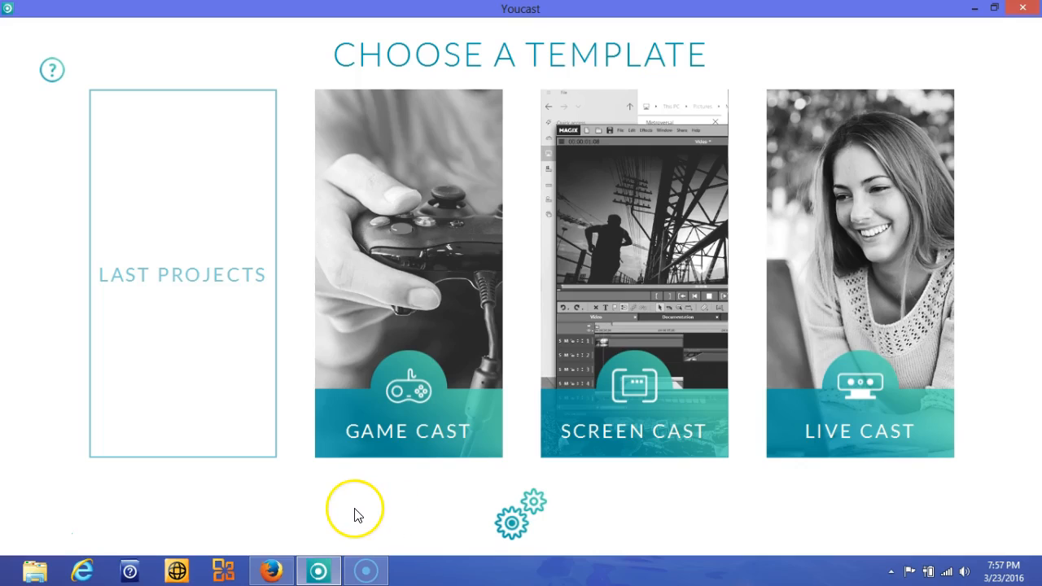
pyautogui.moveTo(427, 334)
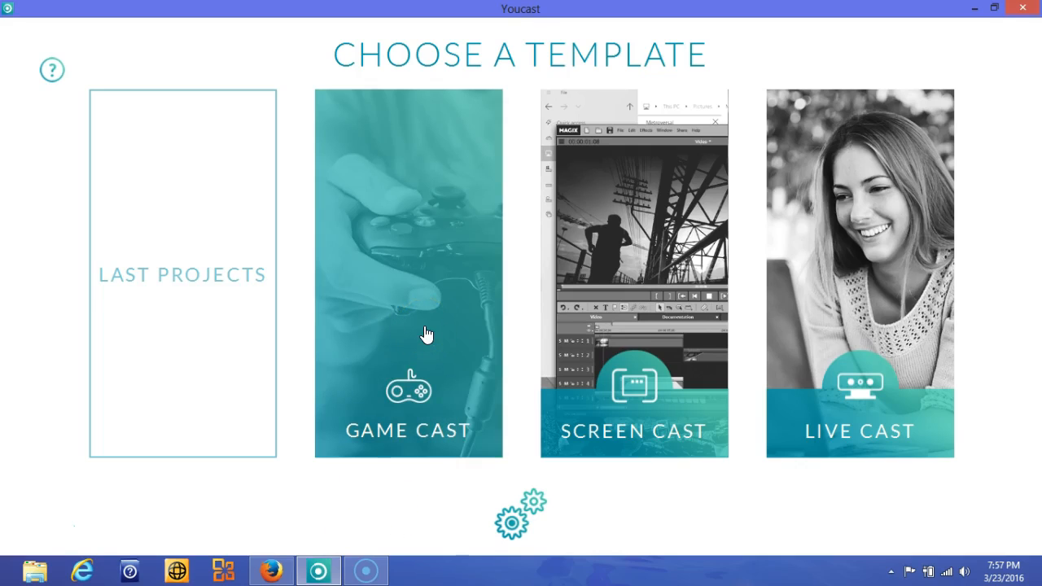
pyautogui.moveTo(320, 570)
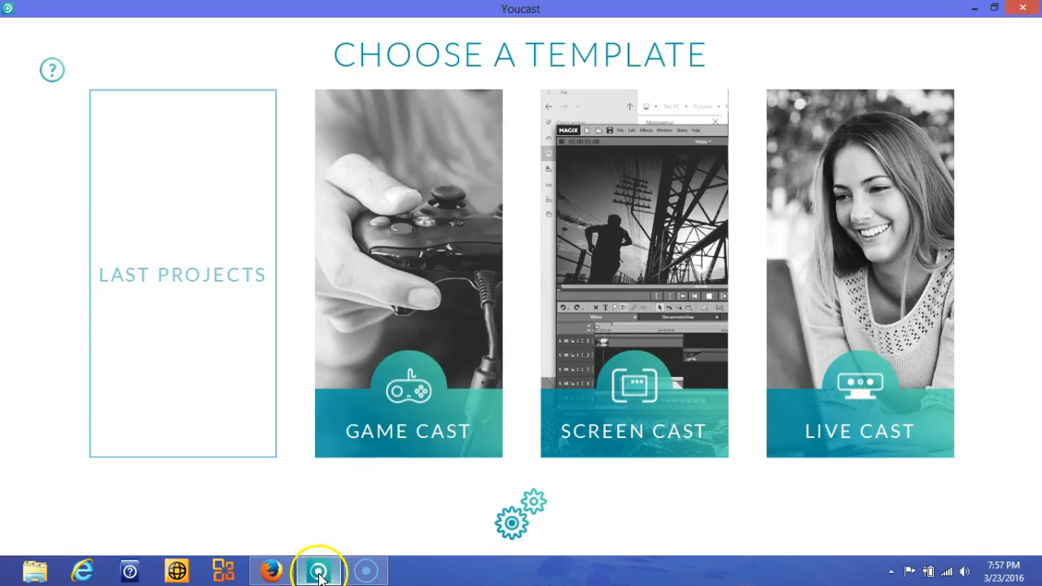
pyautogui.moveTo(319, 570)
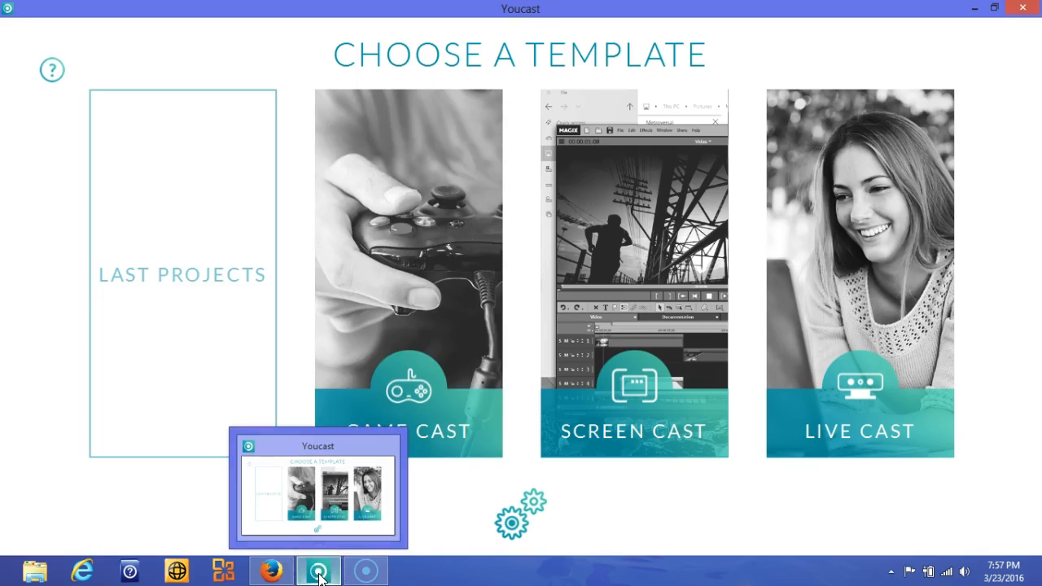
pyautogui.moveTo(473, 438)
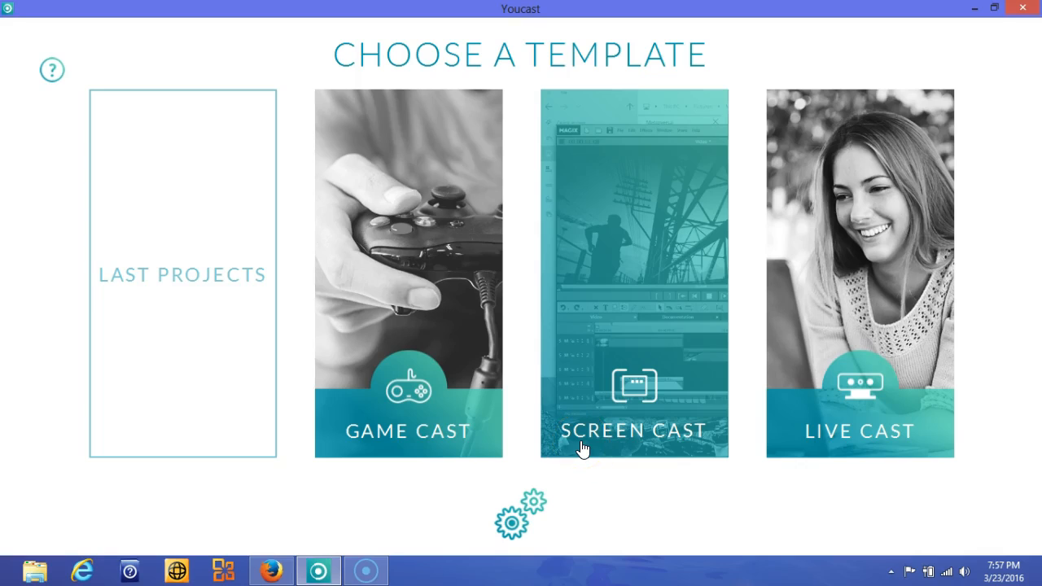
pyautogui.moveTo(847, 438)
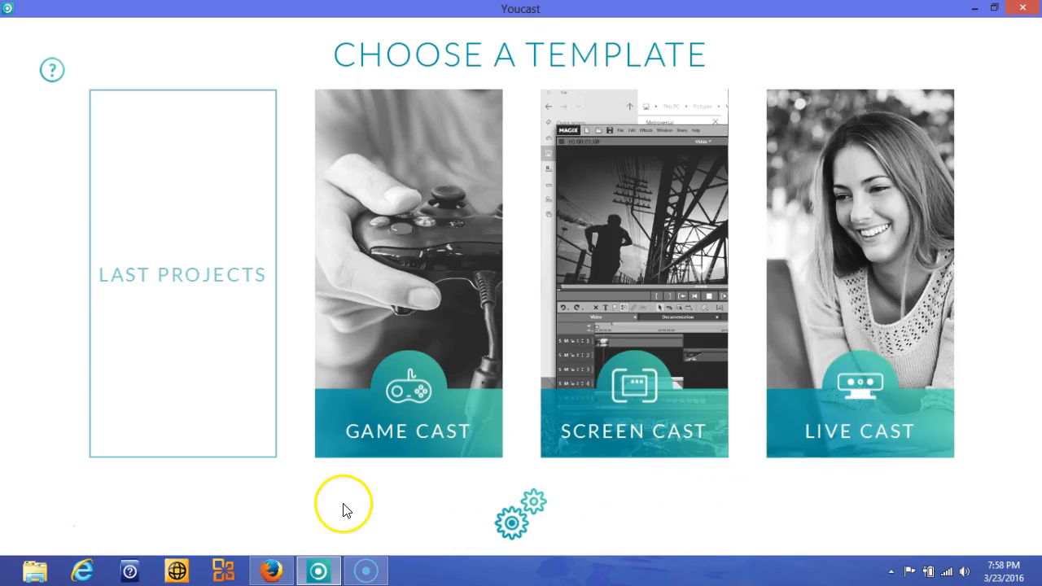
pyautogui.moveTo(332, 508)
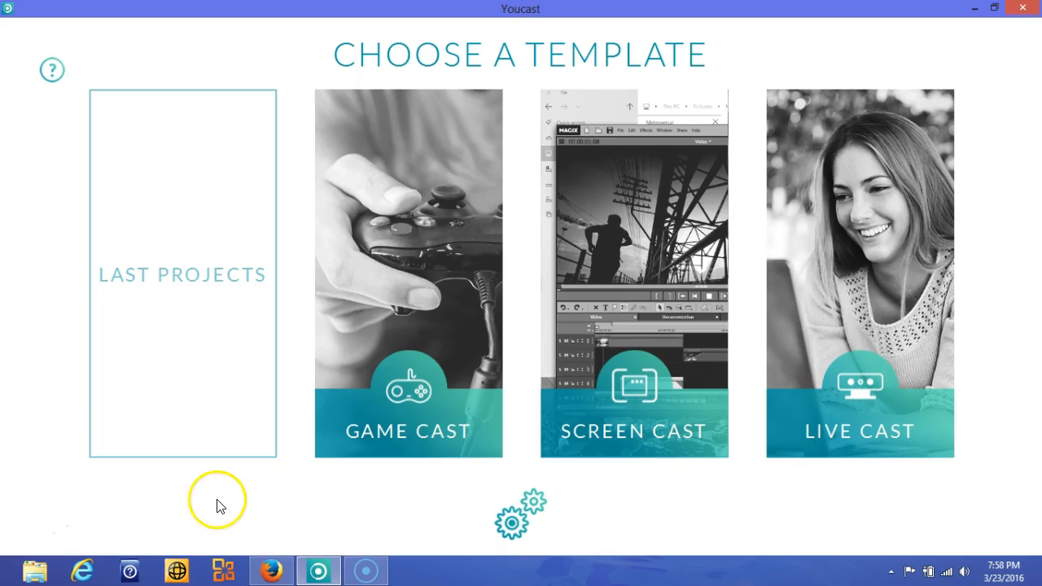
pyautogui.moveTo(9, 524)
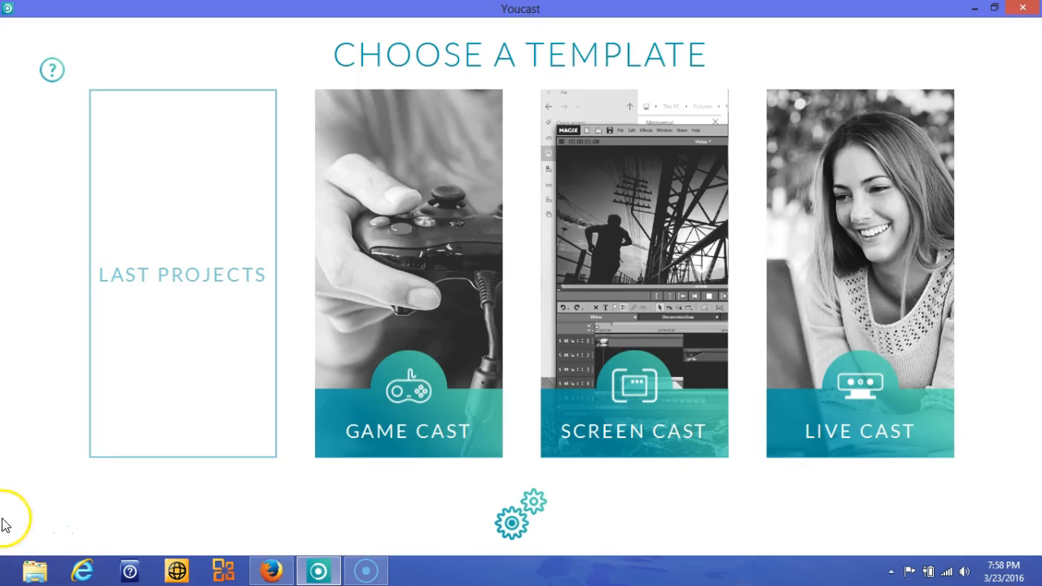